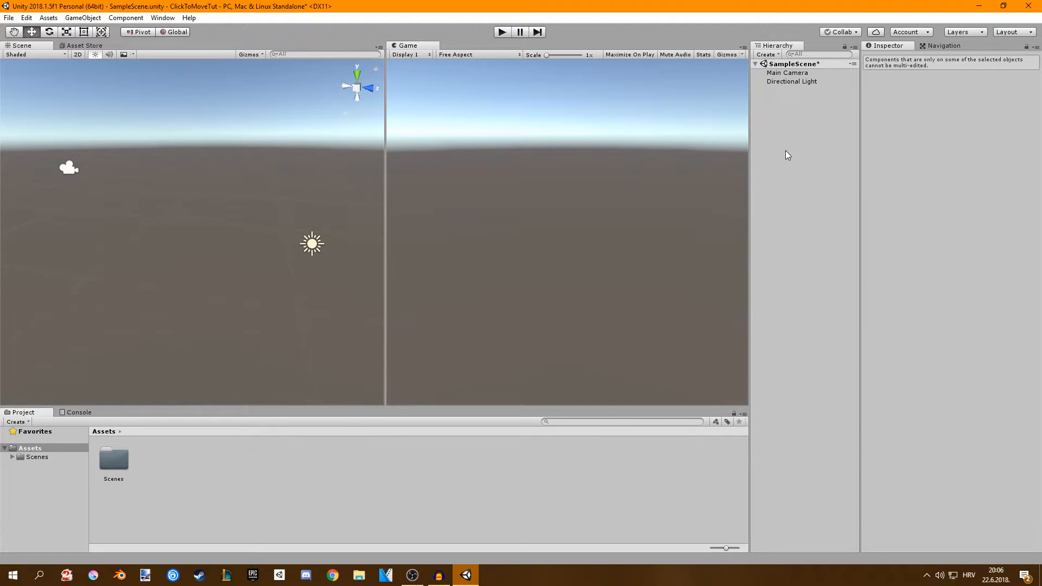
- Add a cube, rename it floor, and scale X and Z to 10
right_click(788, 154)
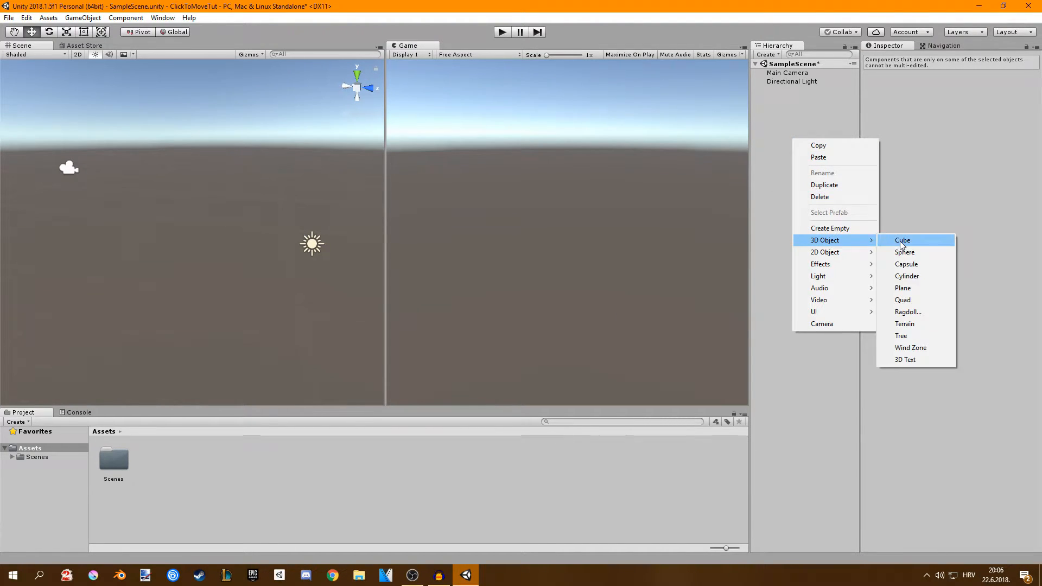
left_click(902, 240)
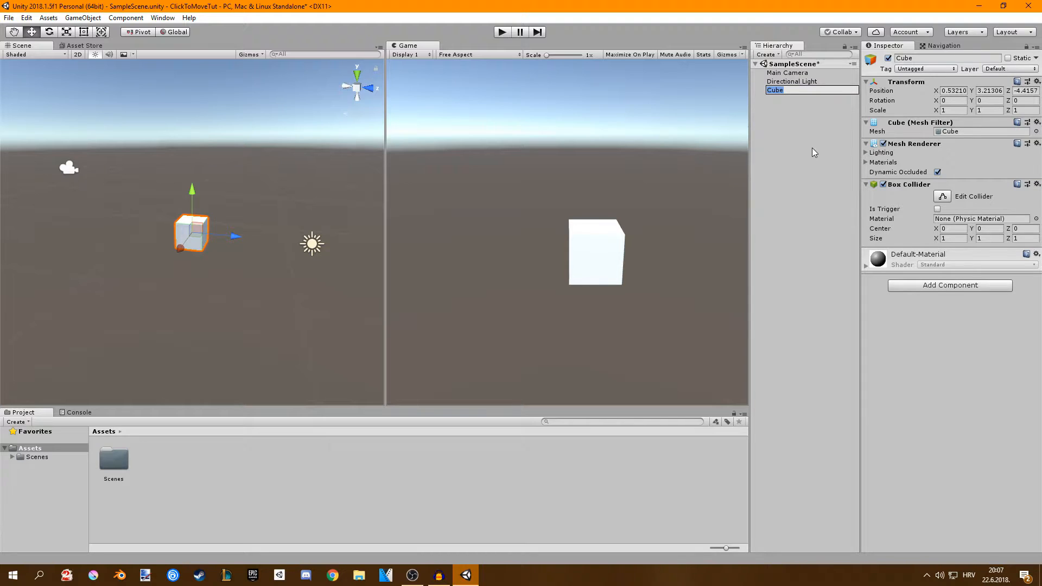
type("floor")
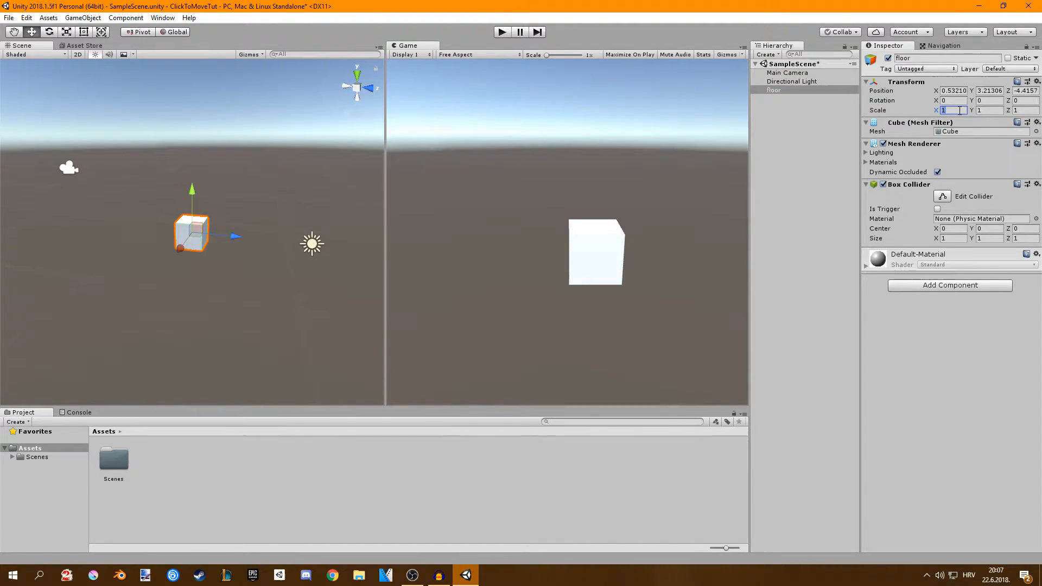
type("10")
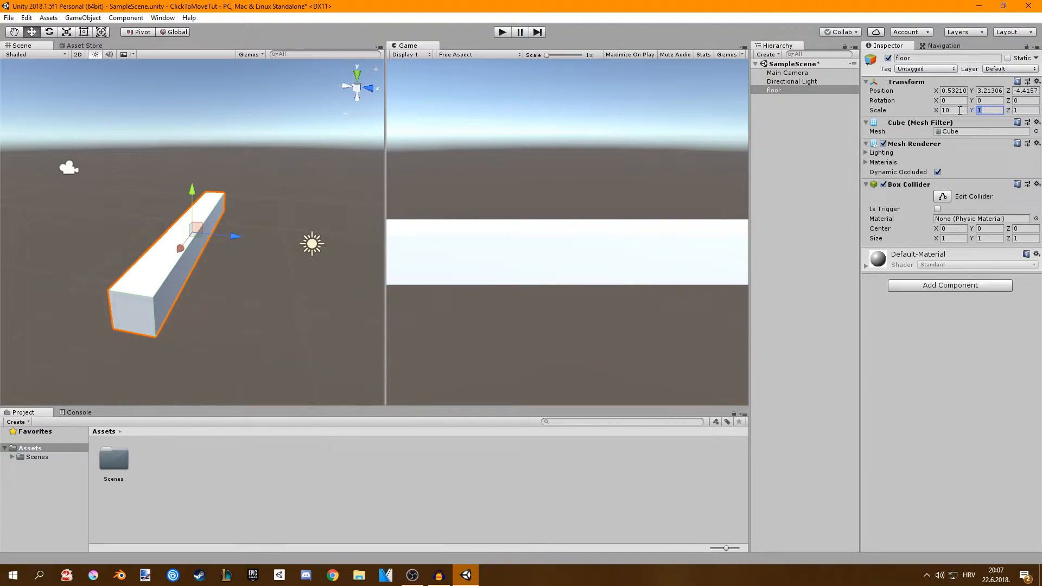
type("10")
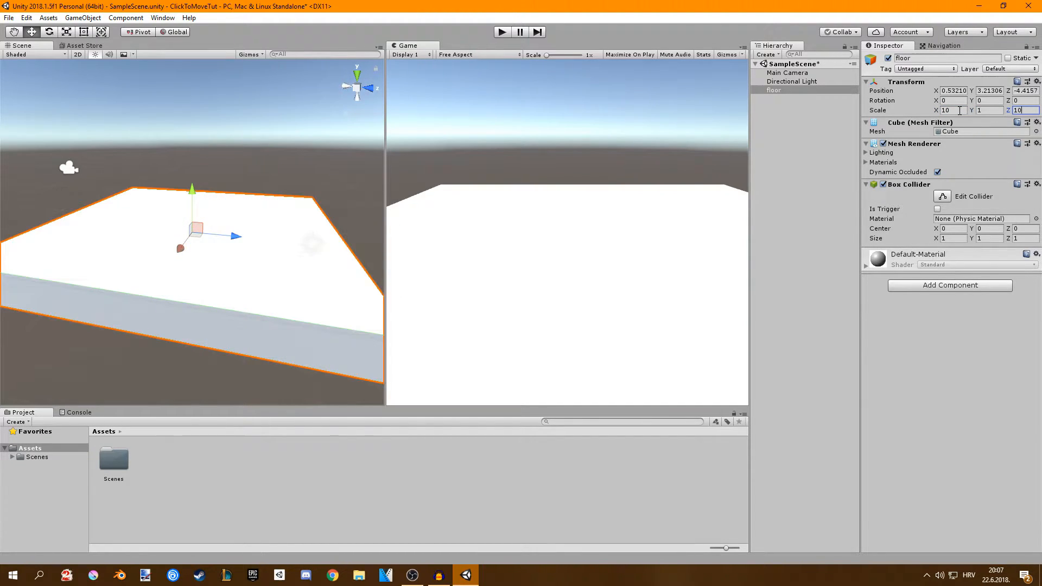
- Create the player cube resting on the floor, plus a new material asset
left_click(953, 90)
type("player")
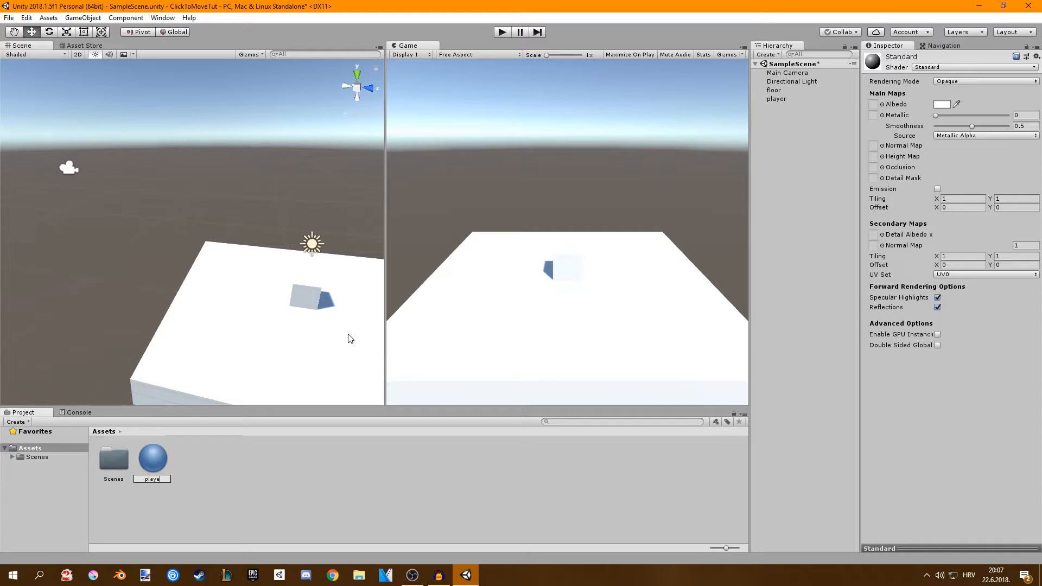
- Set the player_mat albedo to light blue and apply it to the player cube
left_click(152, 456)
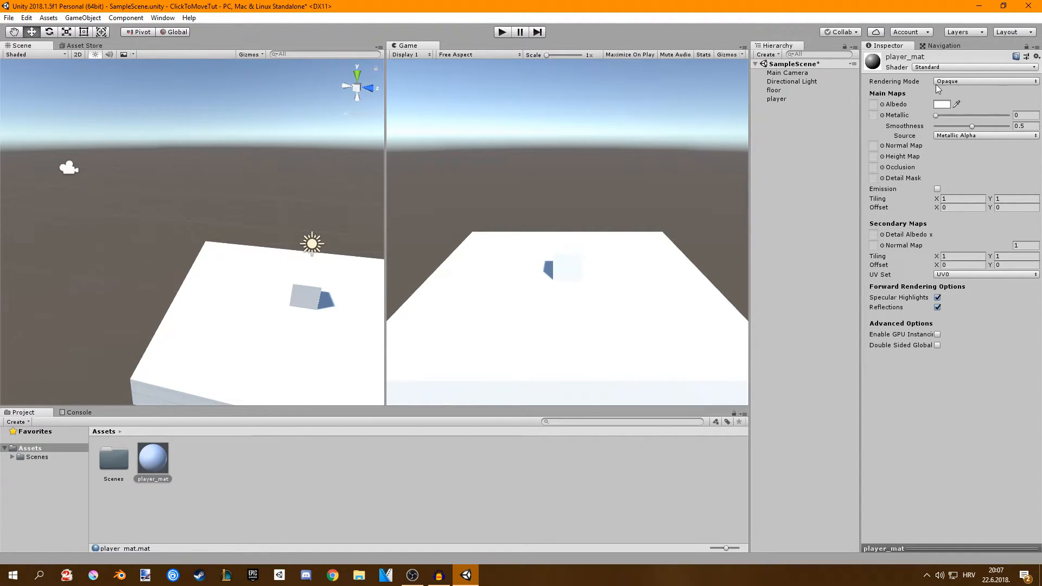
left_click(944, 104)
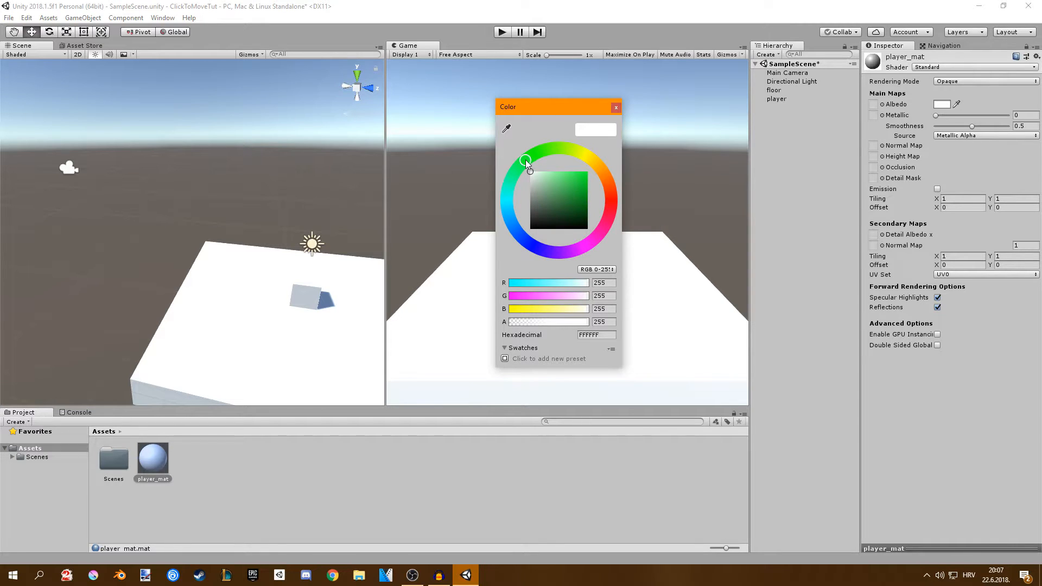
left_click(578, 184)
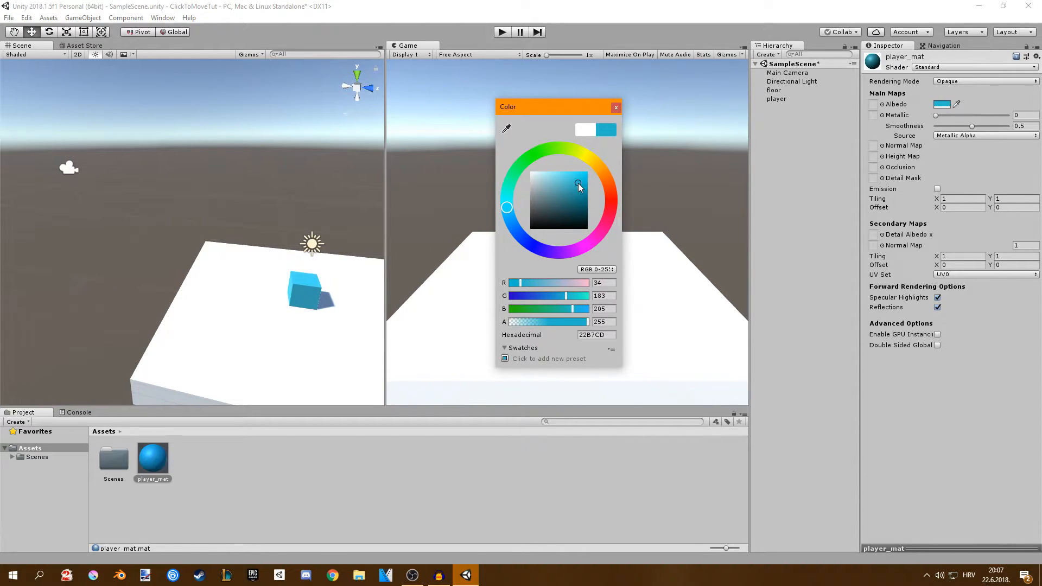
left_click(776, 98)
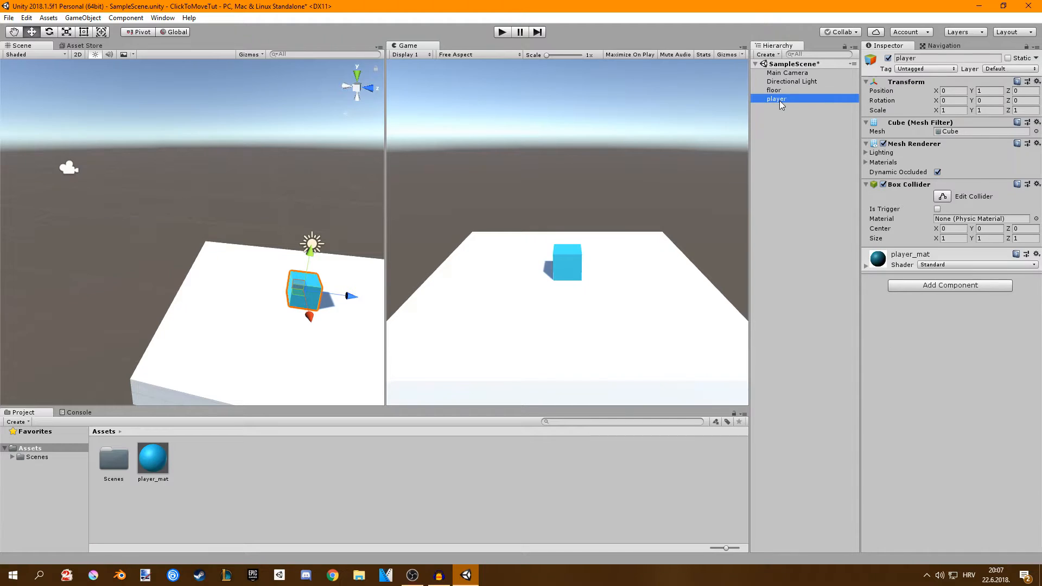
- Search navm and add a Nav Mesh Agent component to the player cube
type("navm")
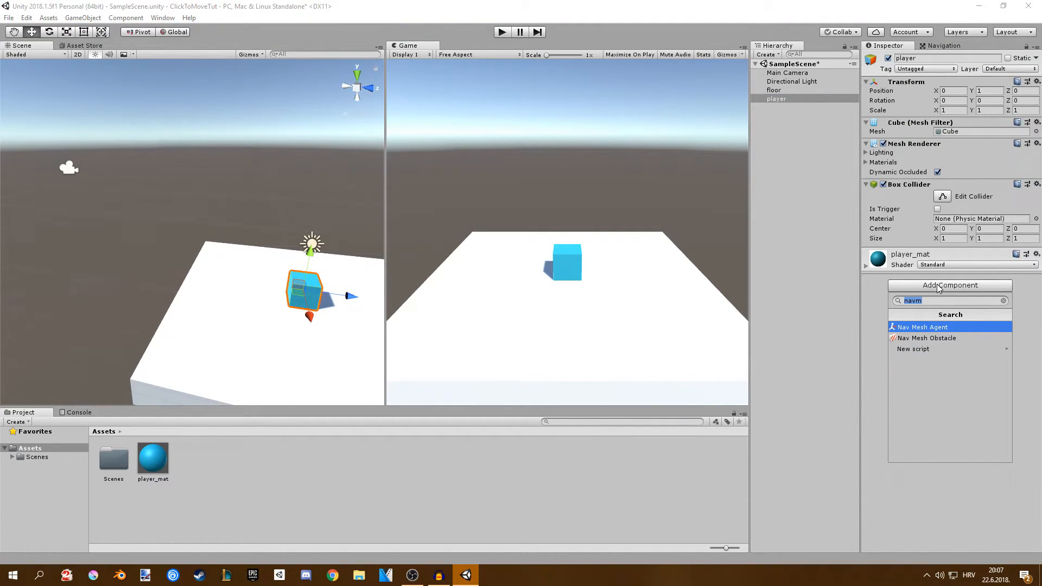
left_click(923, 327)
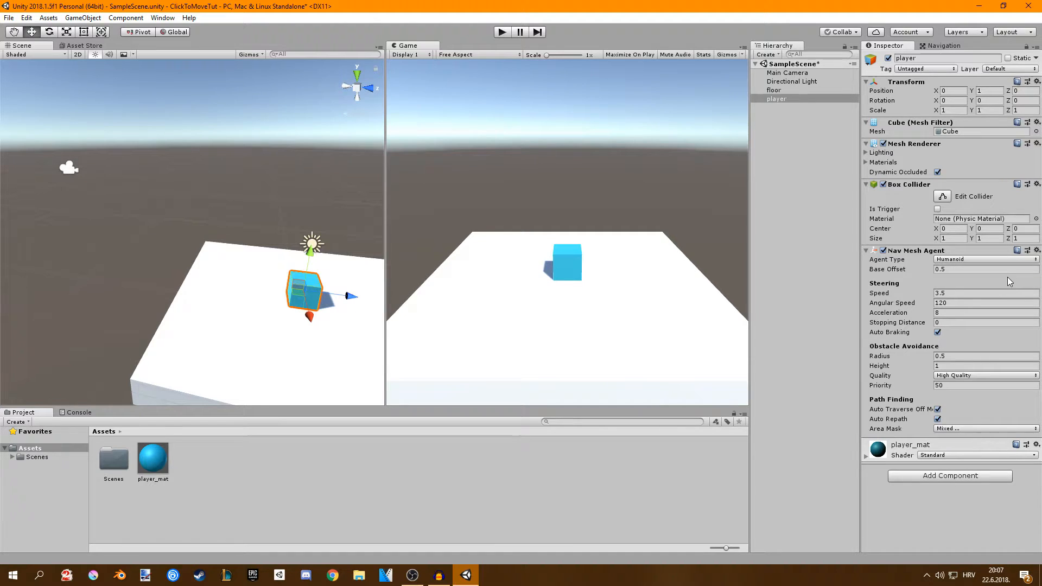
left_click(773, 89)
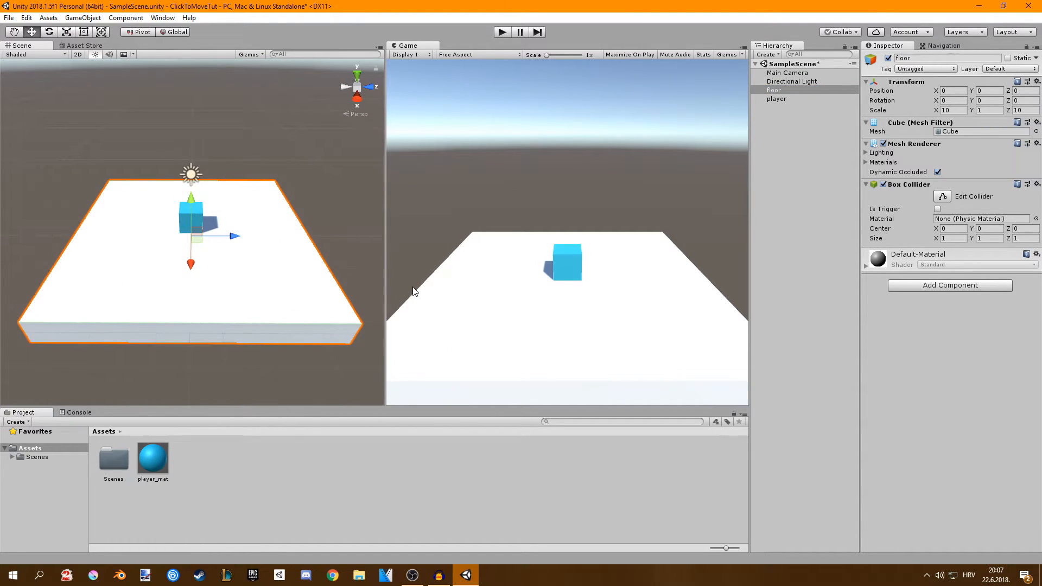
- In the Navigation window, mark the floor Navigation Static and show the Bake settings
left_click(163, 18)
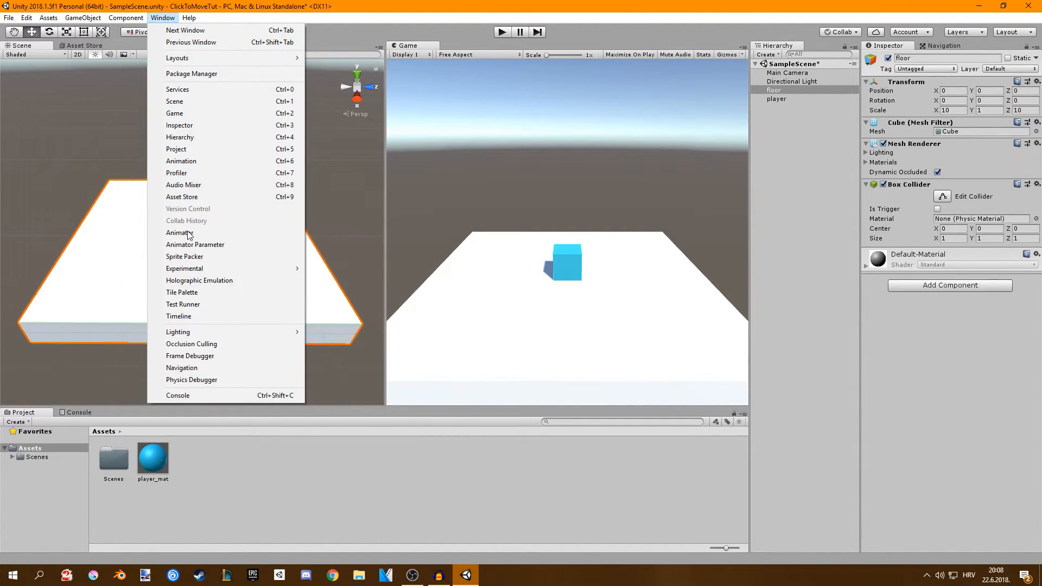
left_click(182, 367)
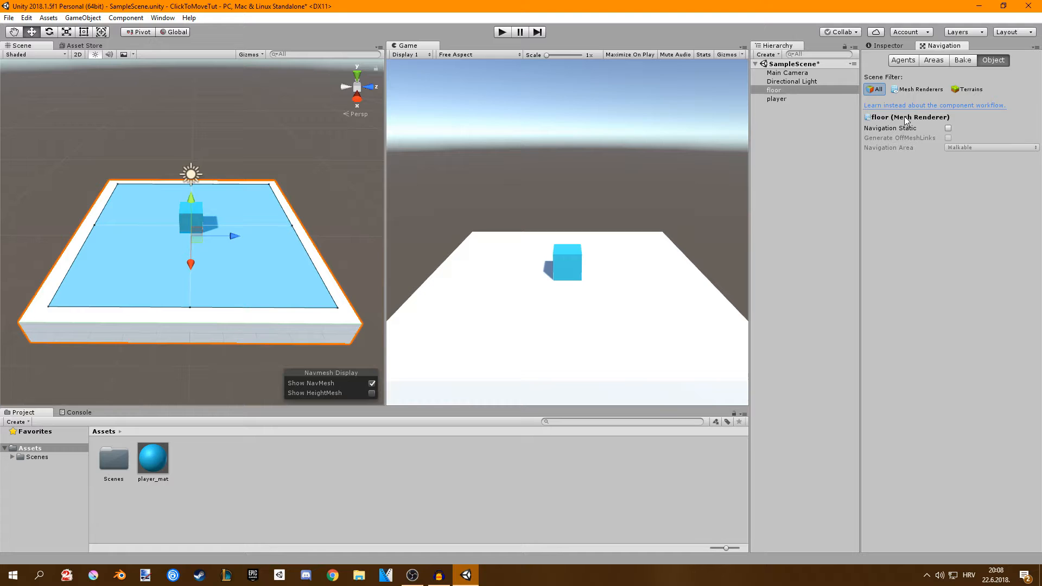
left_click(948, 127)
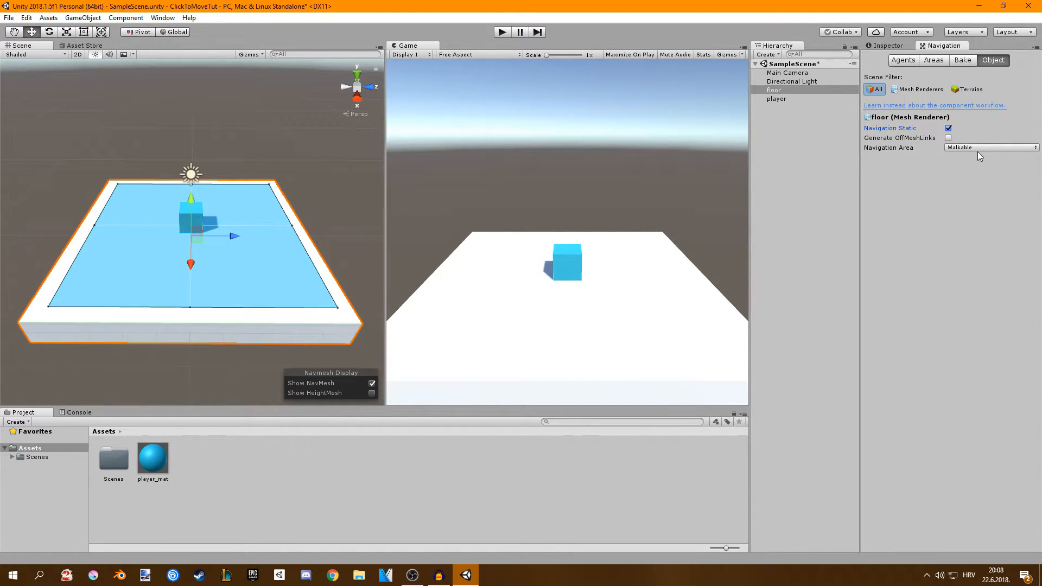
left_click(961, 60)
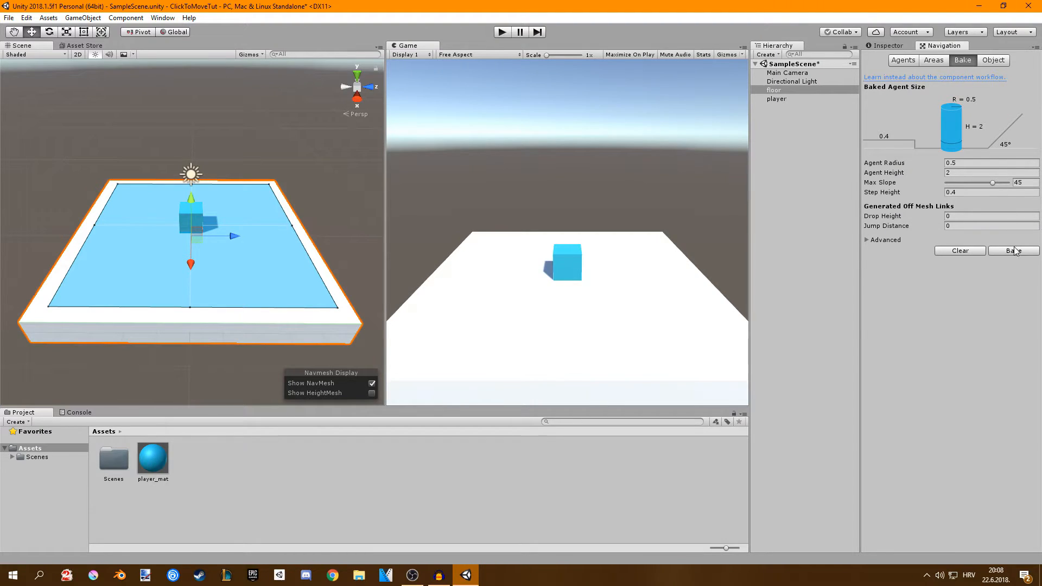
mouse_move(109, 202)
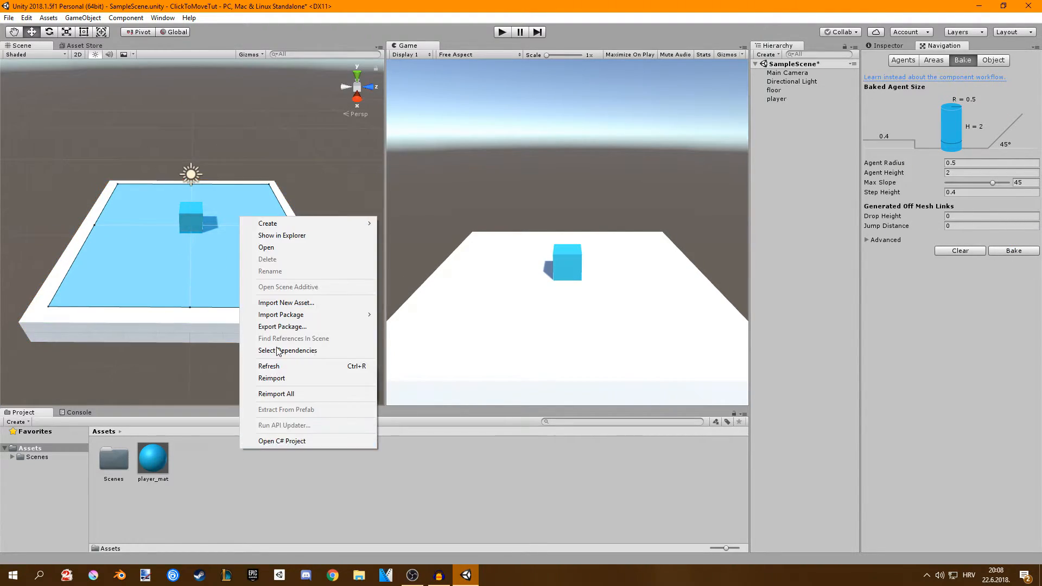
mouse_move(267, 223)
type("PlayerMovment")
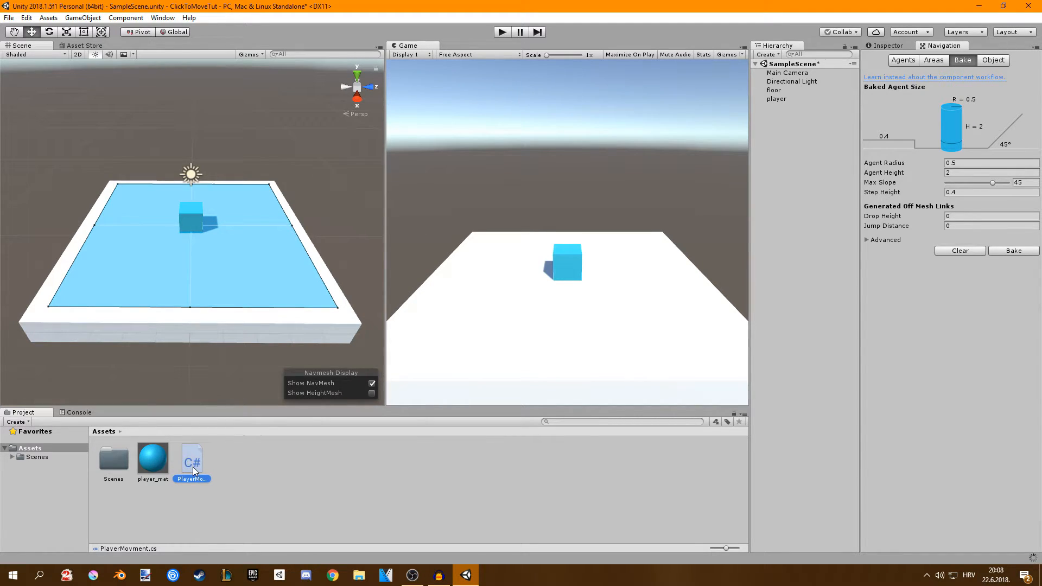
- Open PlayerMovment.cs, add using UnityEngine.AI; to the imports, and save
double_click(192, 457)
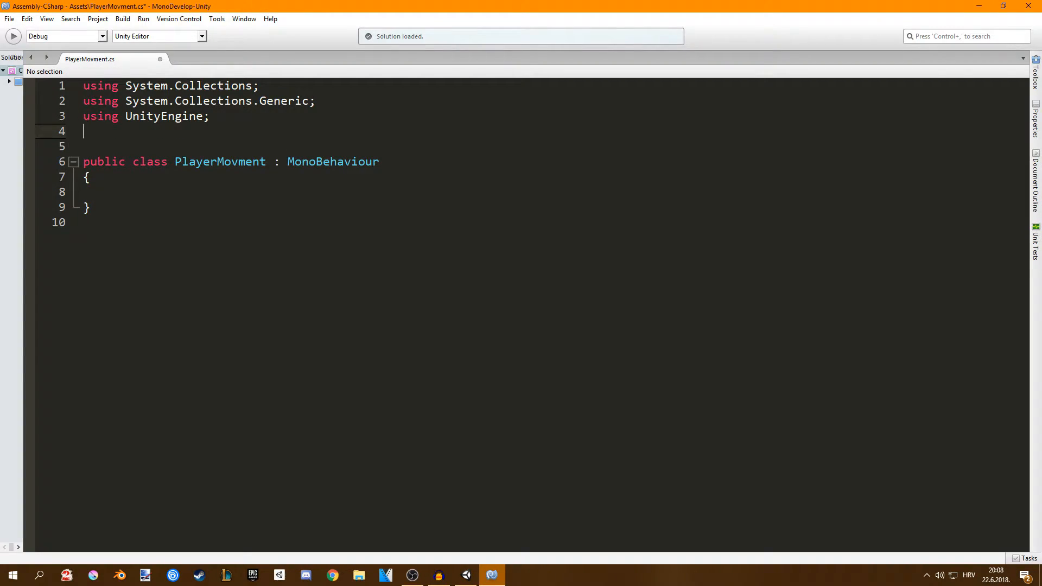
type("using")
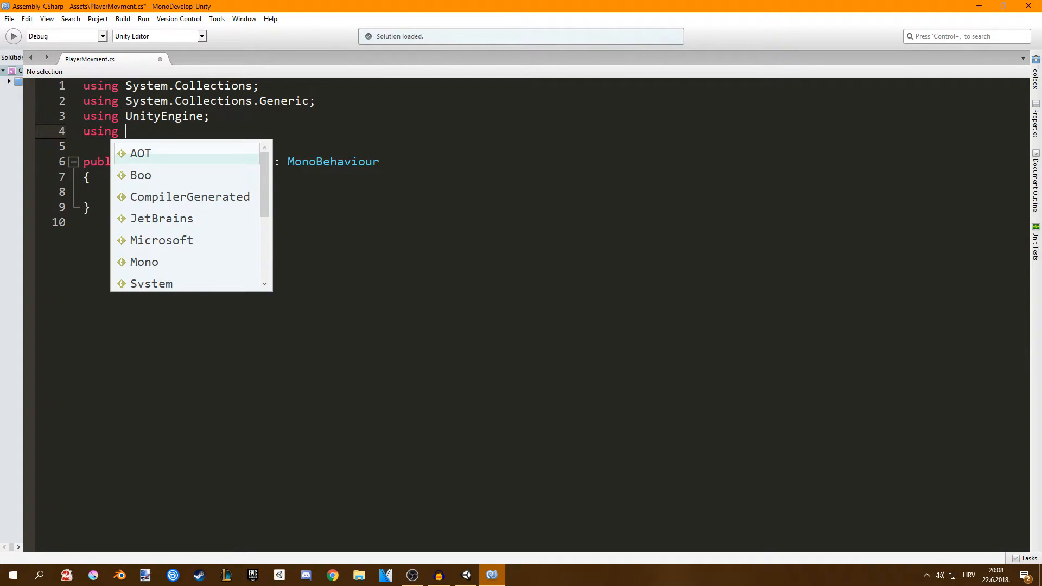
type("UnityEngine.AI;")
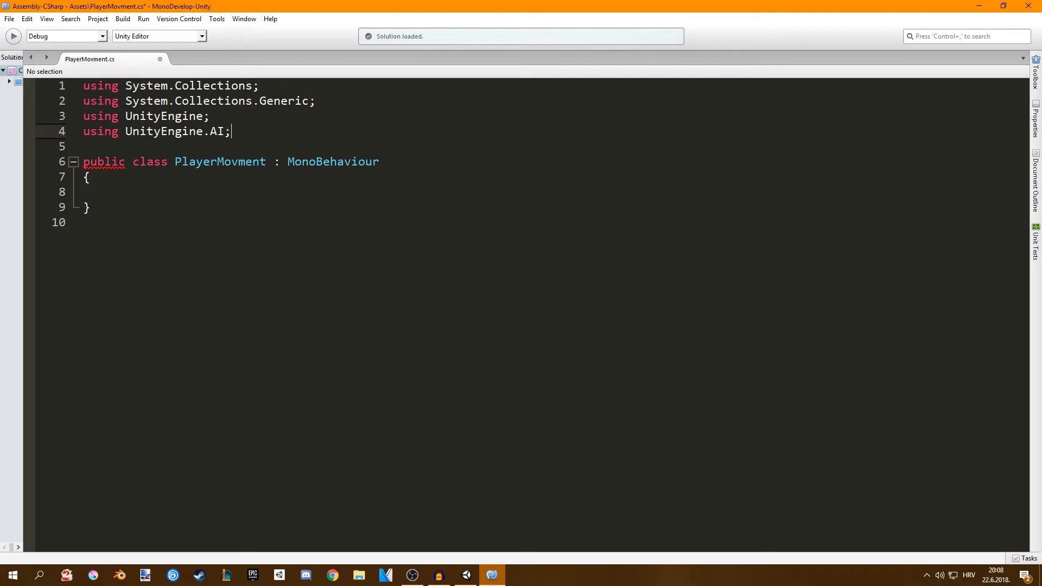
key("ctrl+s")
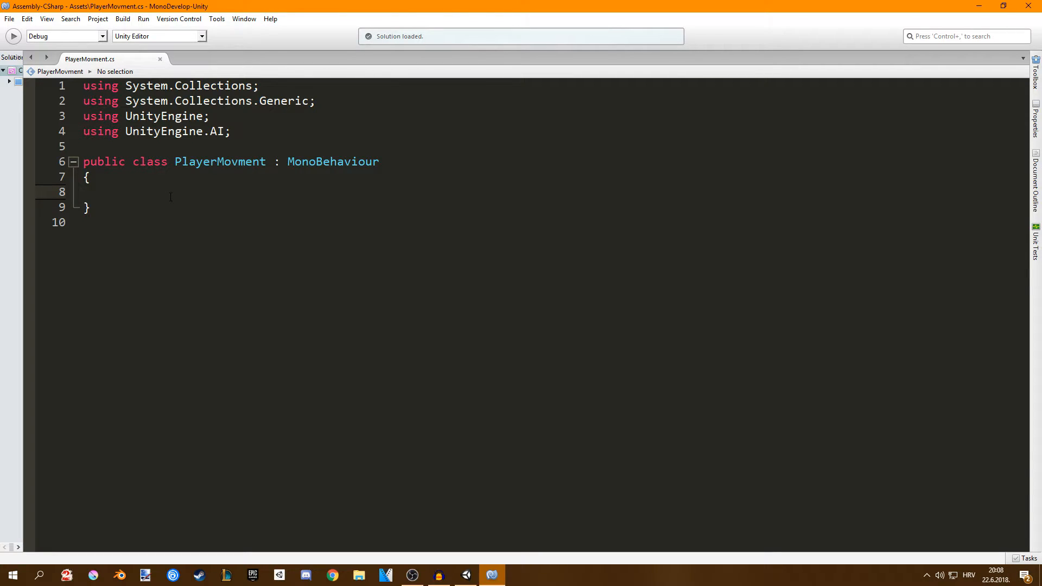
- Declare a NavMeshAgent agent field and set agent = GetComponent<NavMeshAgent>() in Start
type("NavMeshAgent")
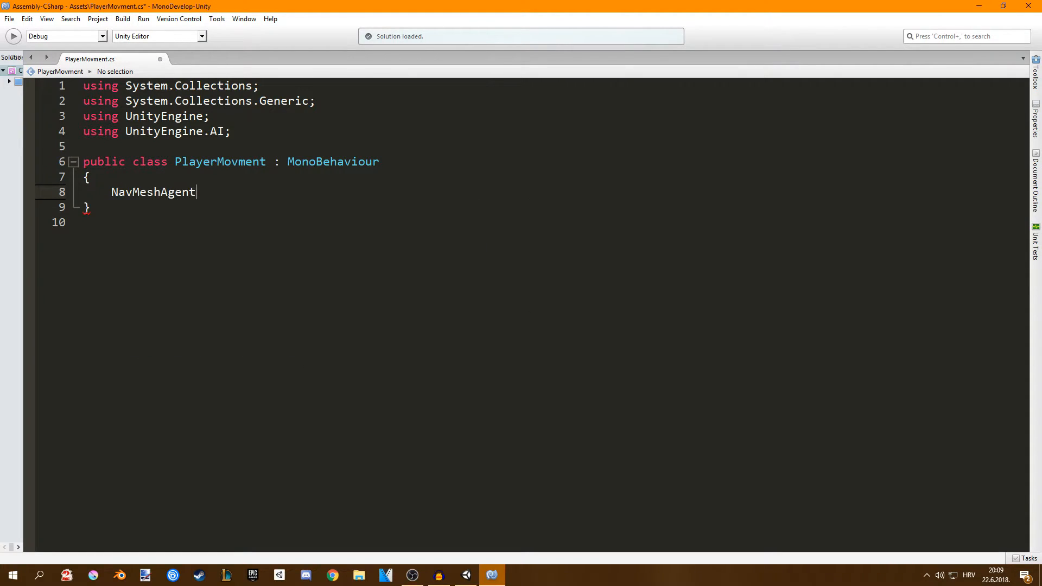
type("agent;")
left_click(552, 221)
type("void Start(")
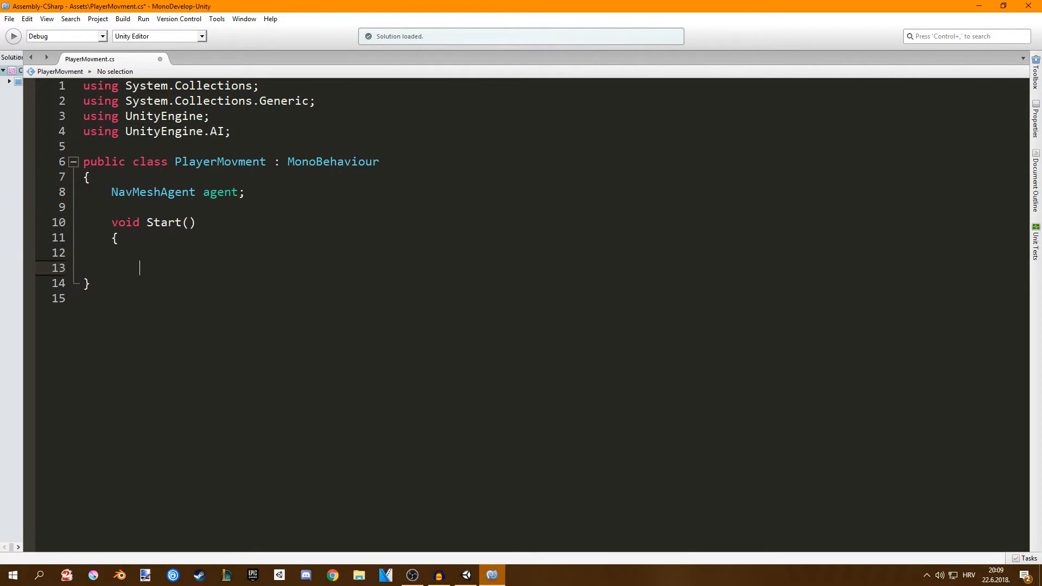
type("agent")
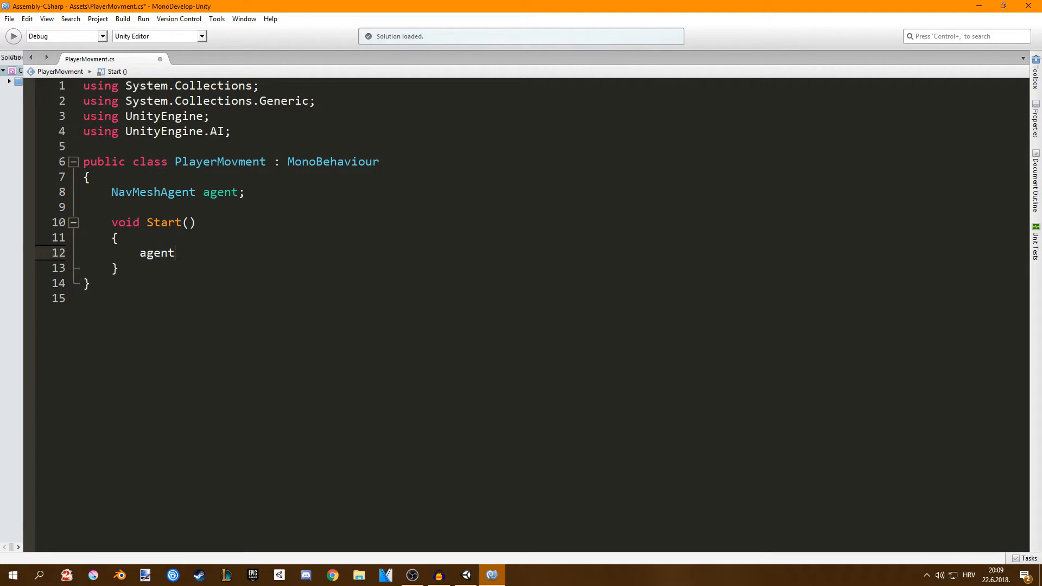
type("= GetComponent")
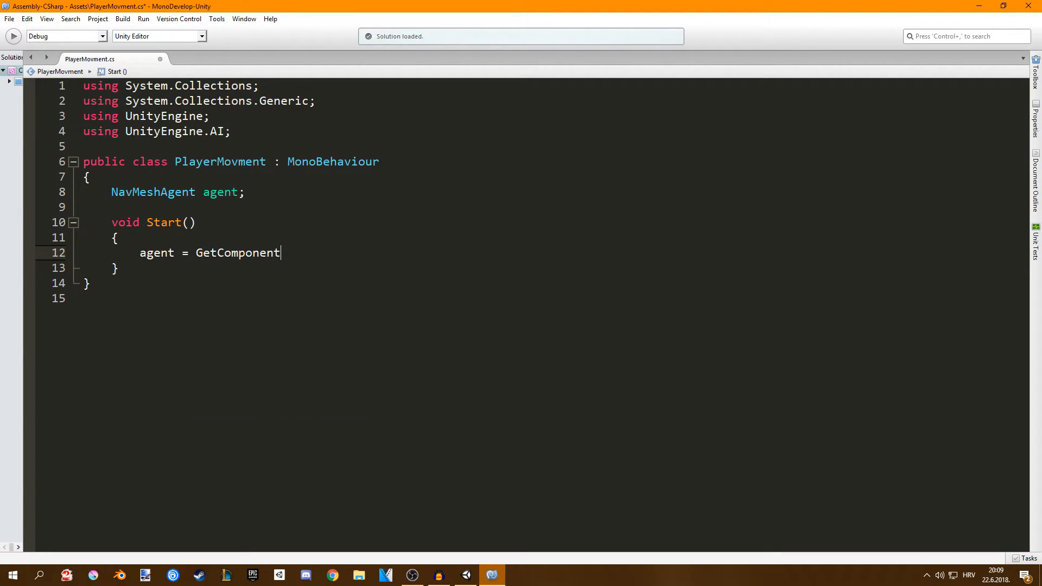
type("<NavMeshAgent> ();")
type("void Update(")
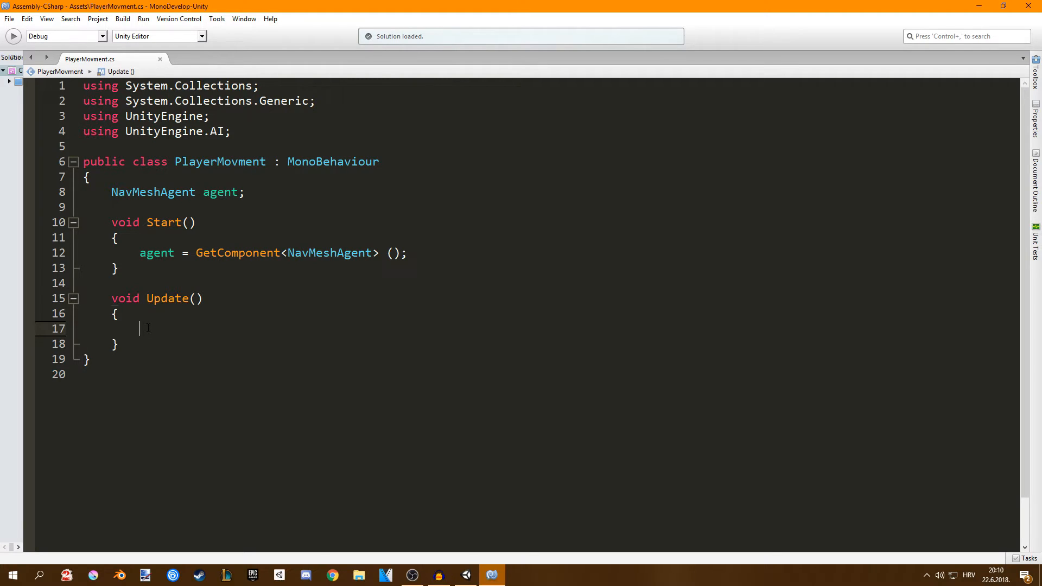
- Write if (Input.GetMouseButtonDown(0)) in Update, correcting the mistyped button number
type("if(")
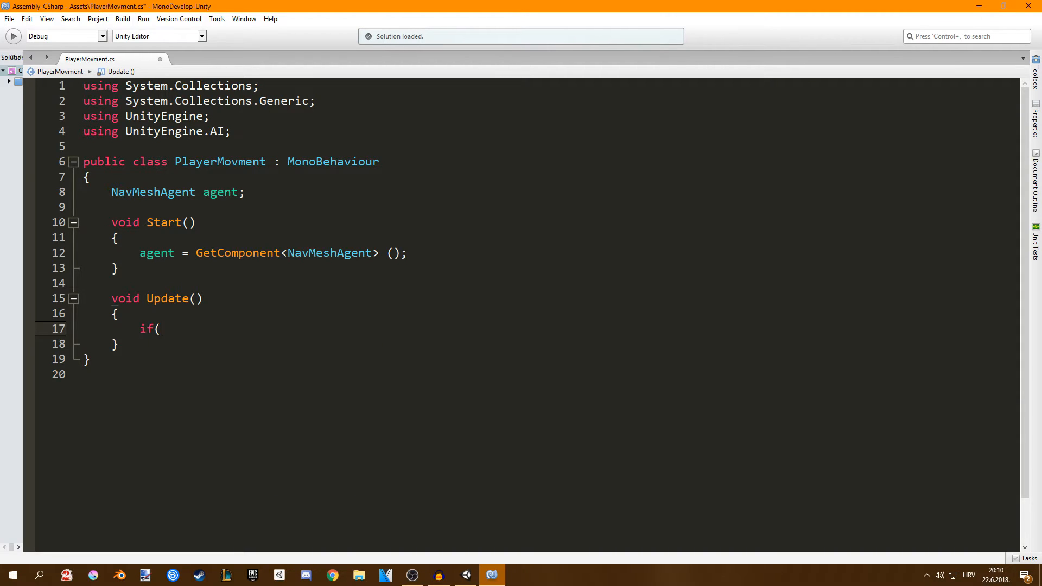
type("Input.g")
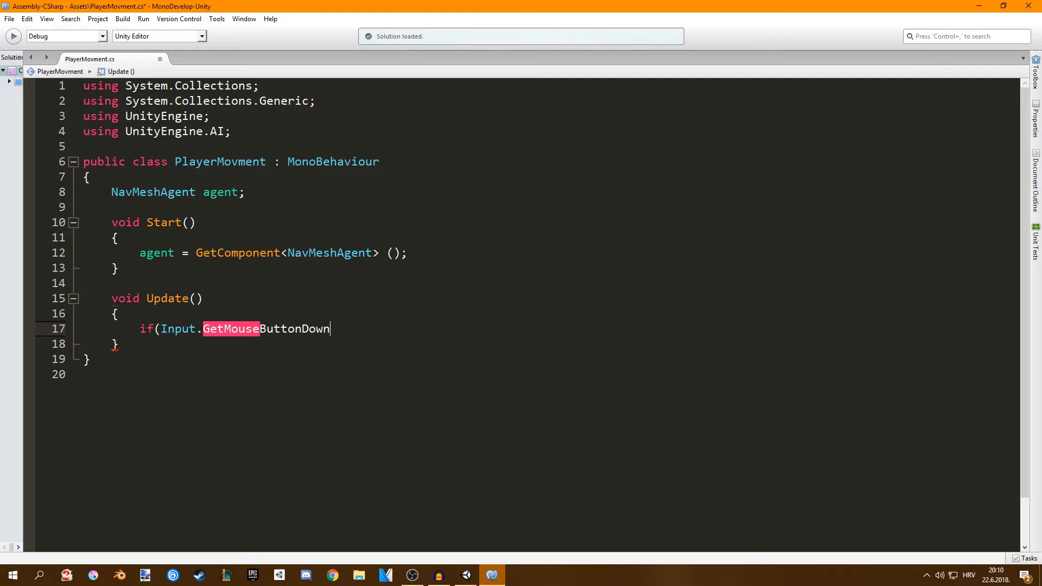
type("(")
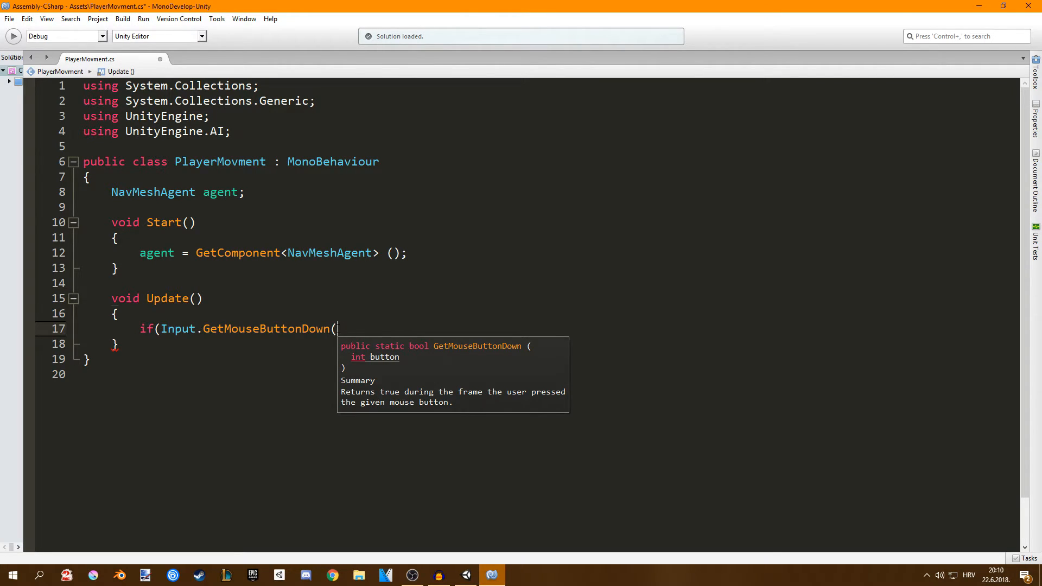
type("0")
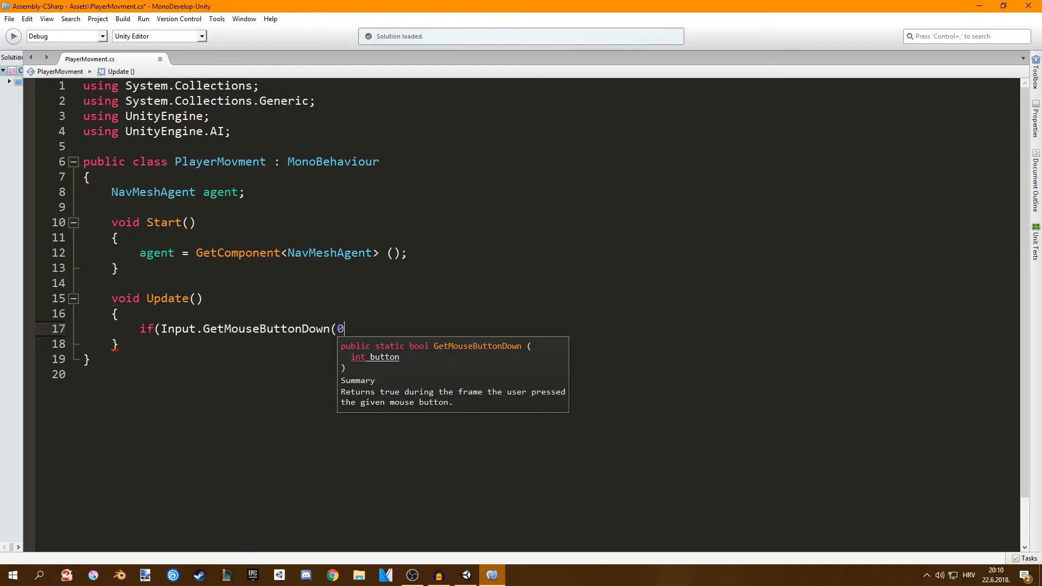
key("Backspace")
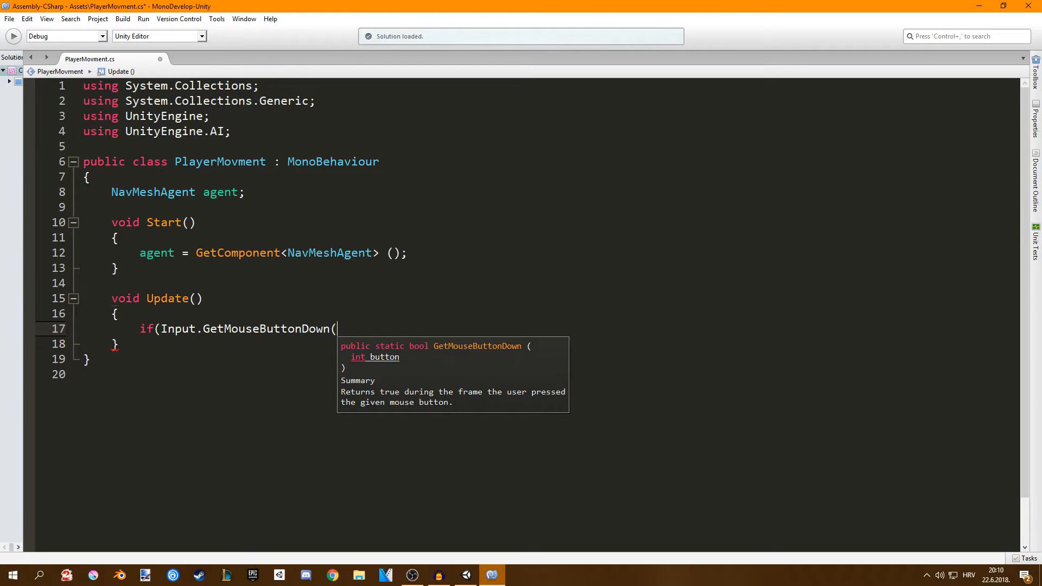
type("2")
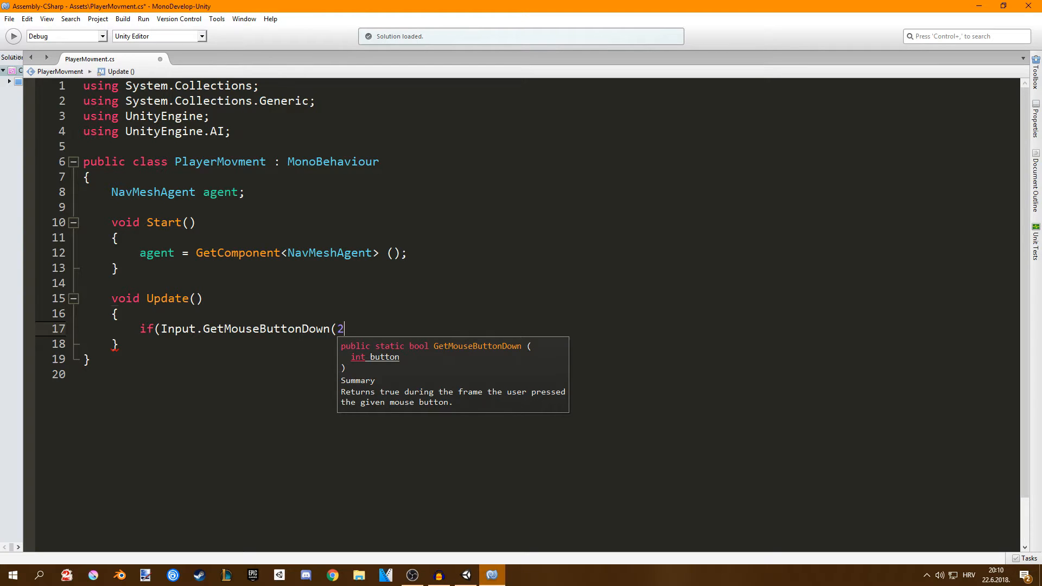
key("Backspace")
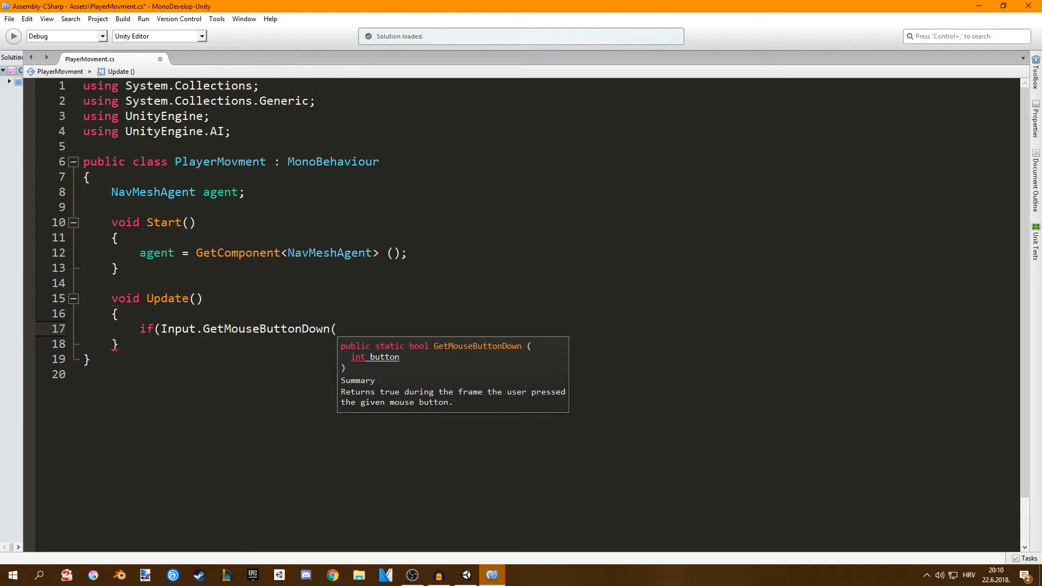
type("0))")
type("{")
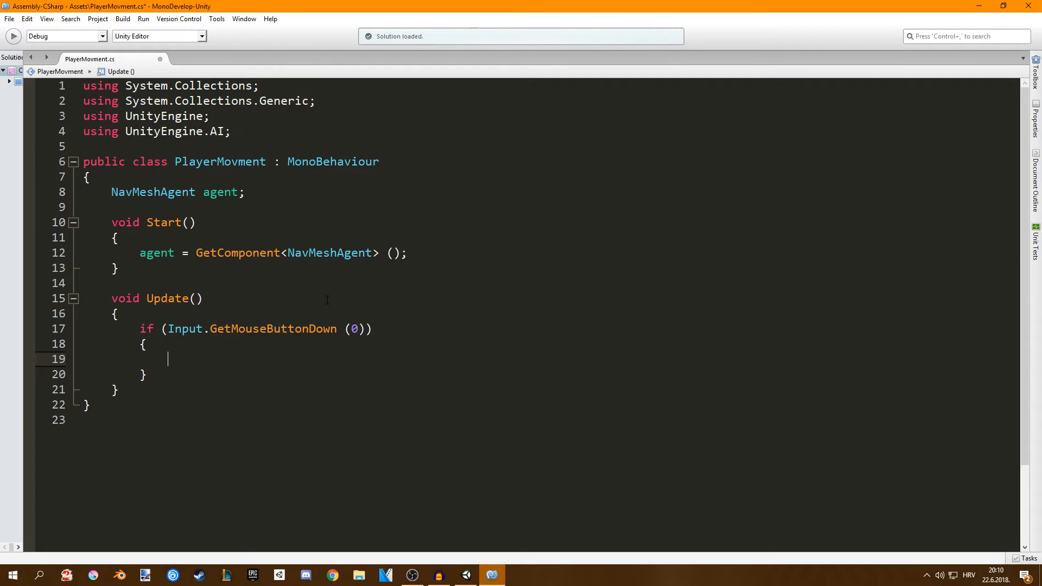
mouse_move(405, 342)
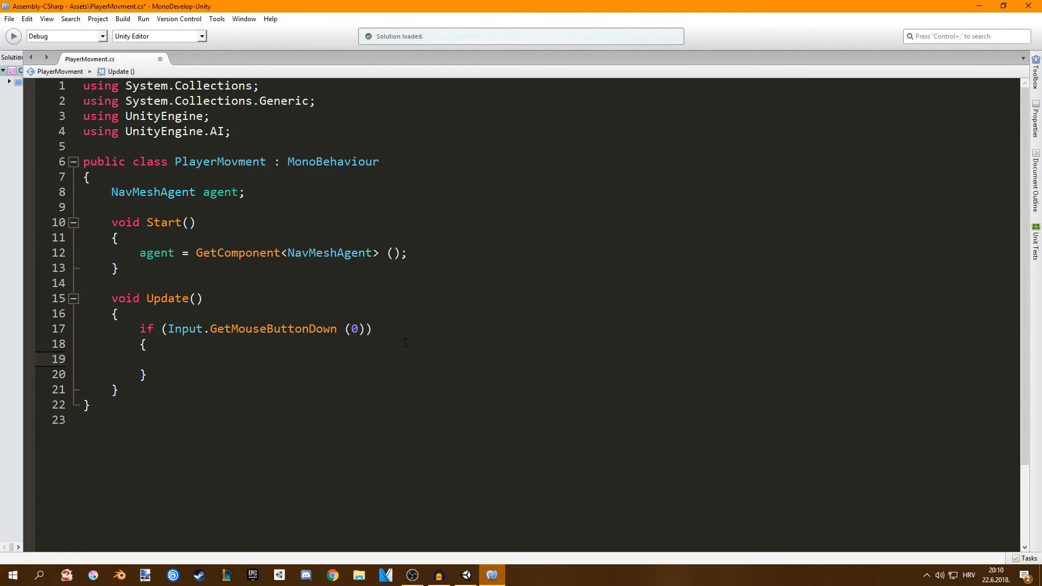
- Write Ray ray = Camera.main.ScreenPointToRay(Input.mousePosition); and add a blank line below
type("Ray ray")
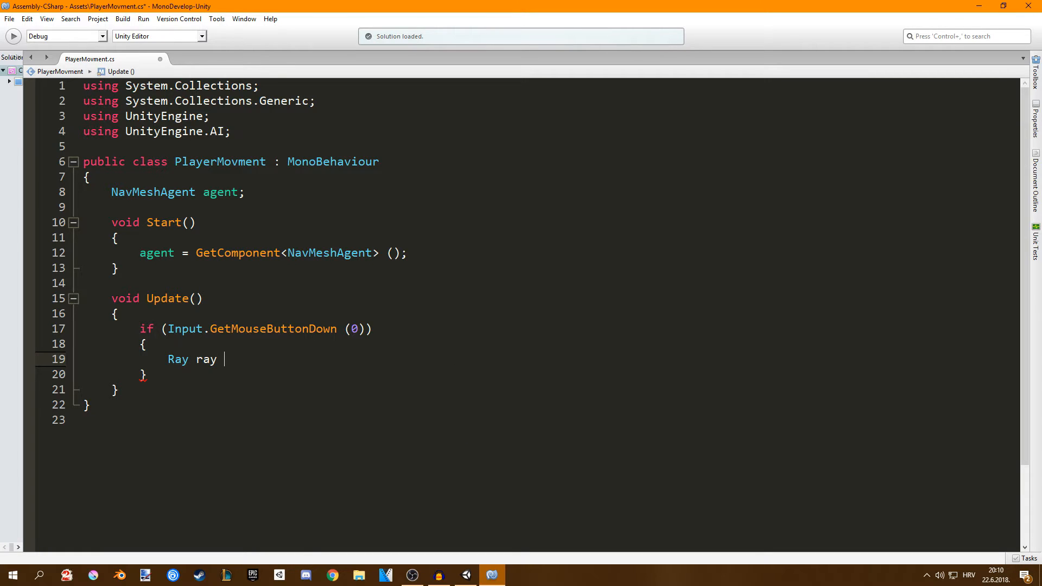
type("= camera.main")
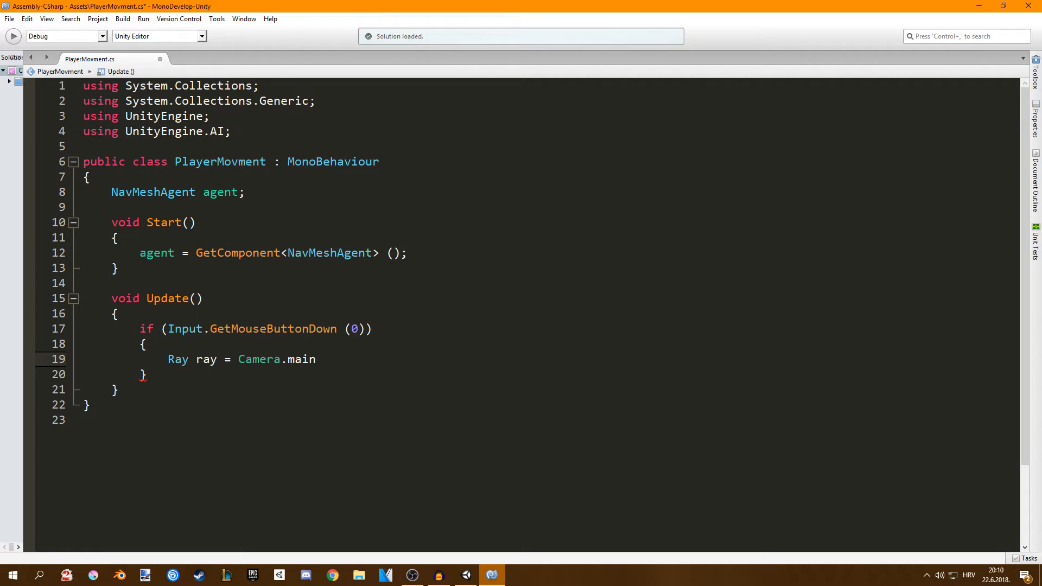
type(".ScreenPointToRay")
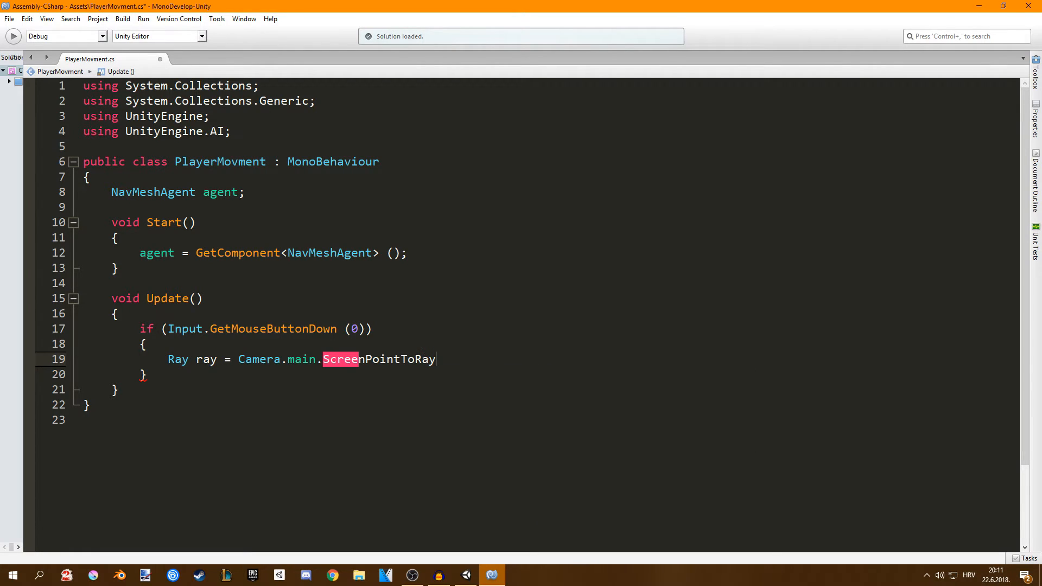
type("(mous")
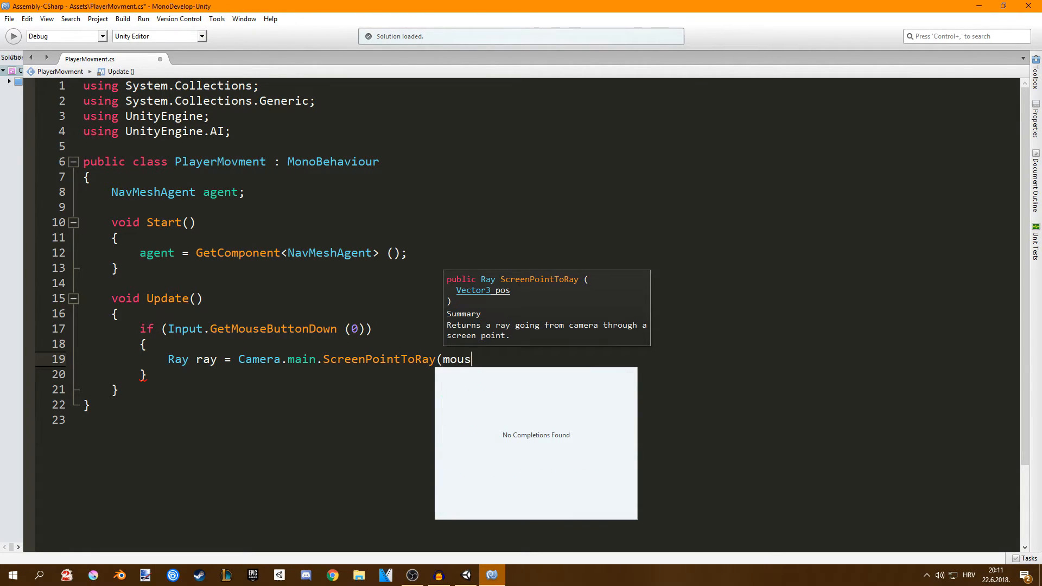
key("Backspace")
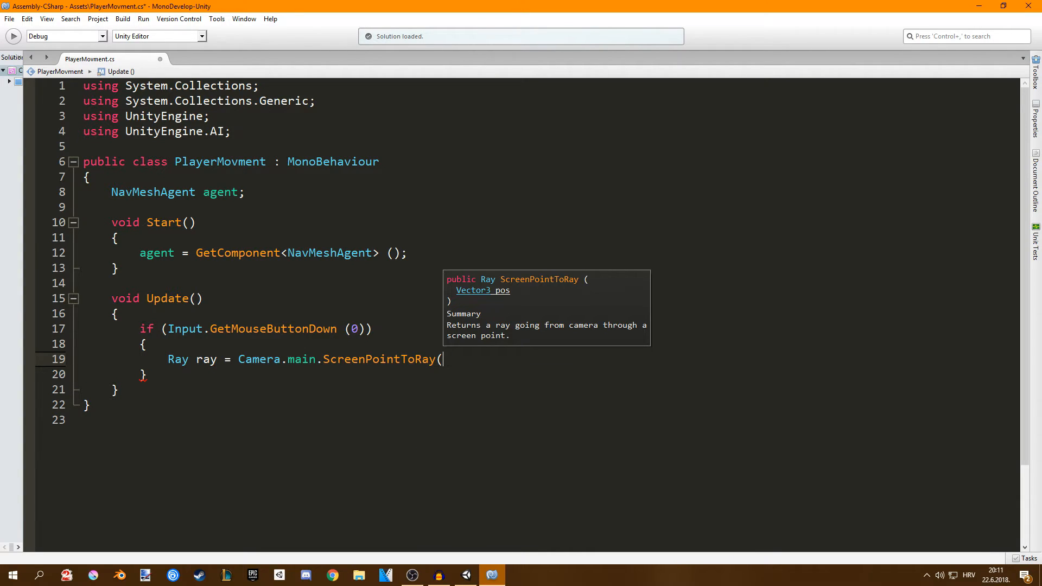
type("Input.mousePosition);")
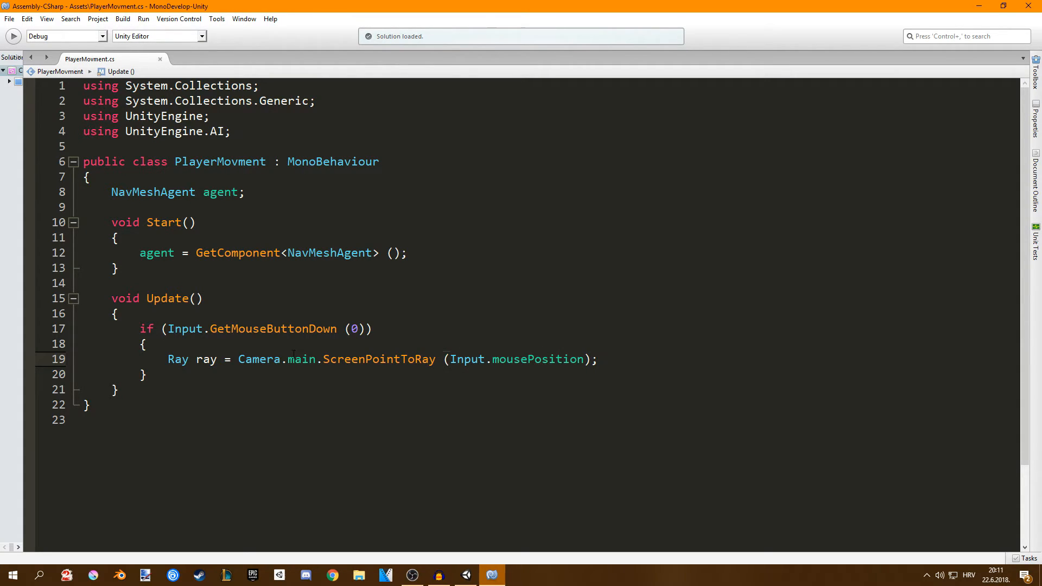
left_click(601, 358)
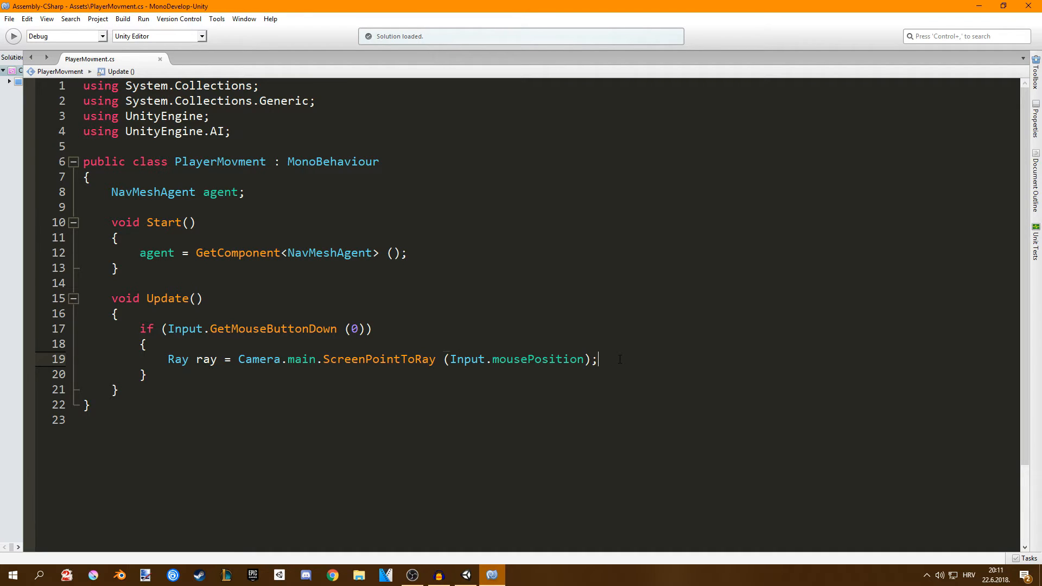
key("enter")
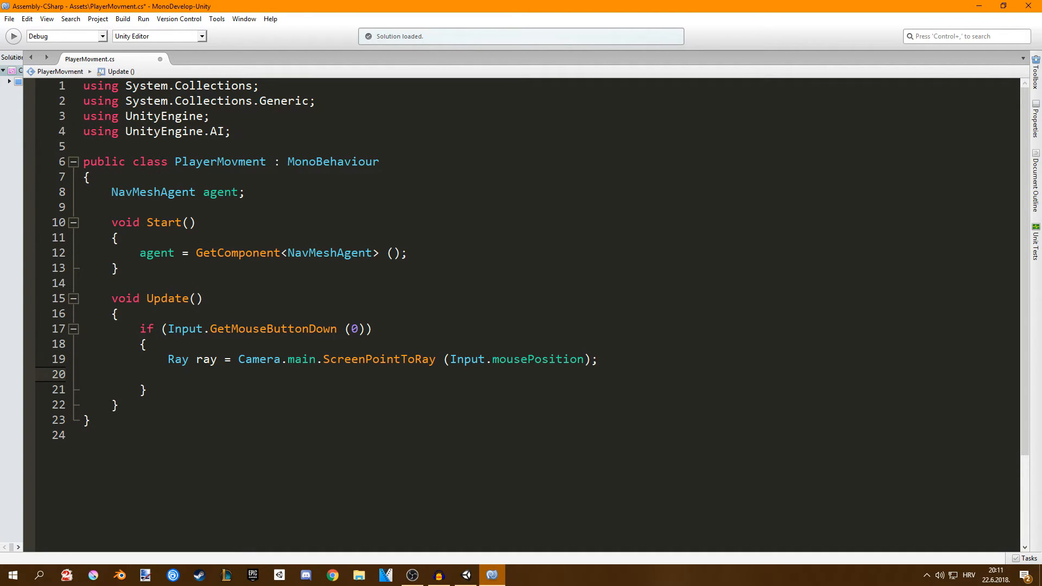
- Write the if (Physics.Raycast(ray, out hit, Mathf.Infinity)) check below the ray line
type("if(")
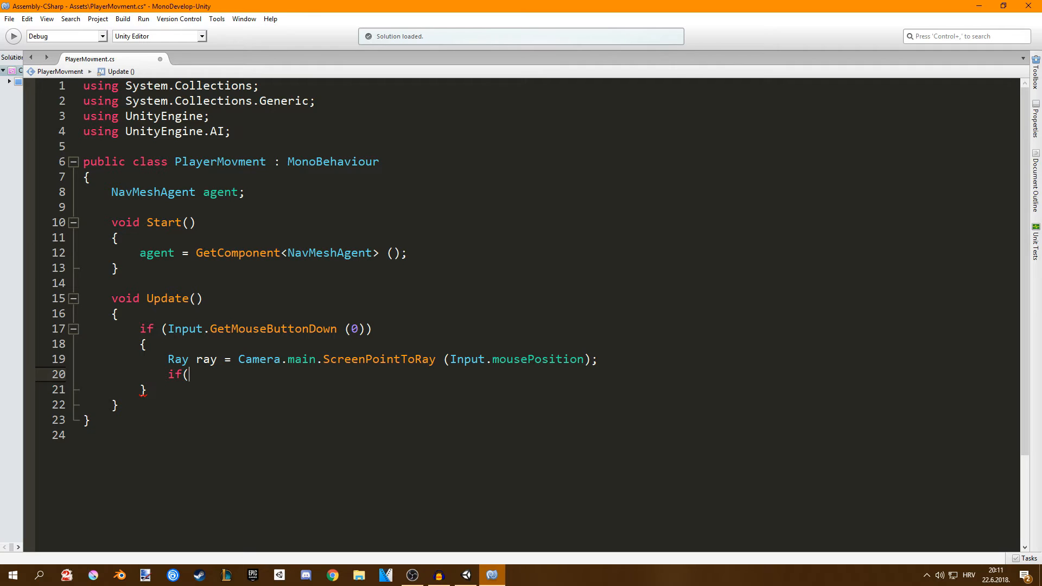
type("phy")
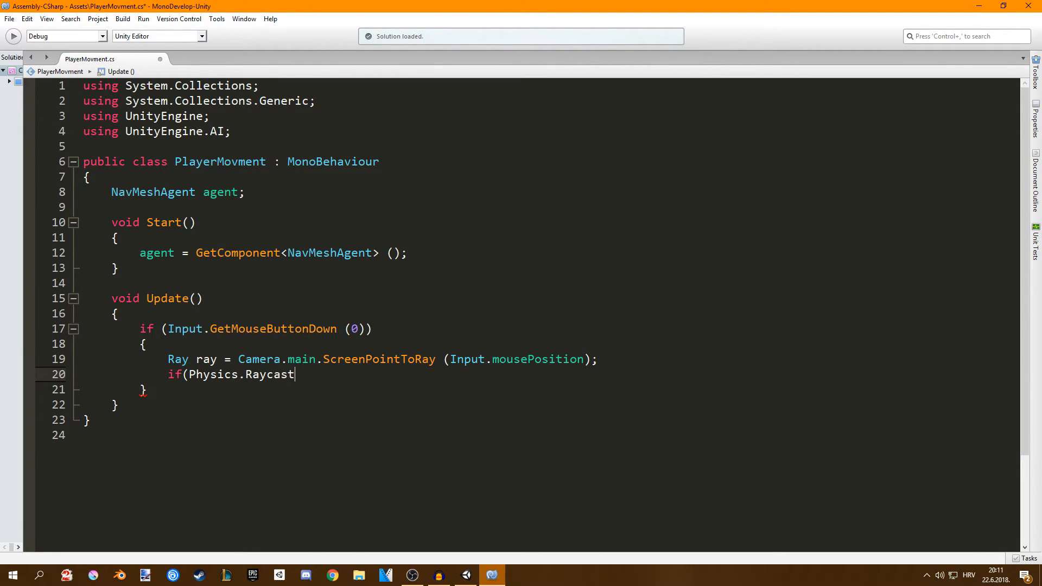
type("(ray")
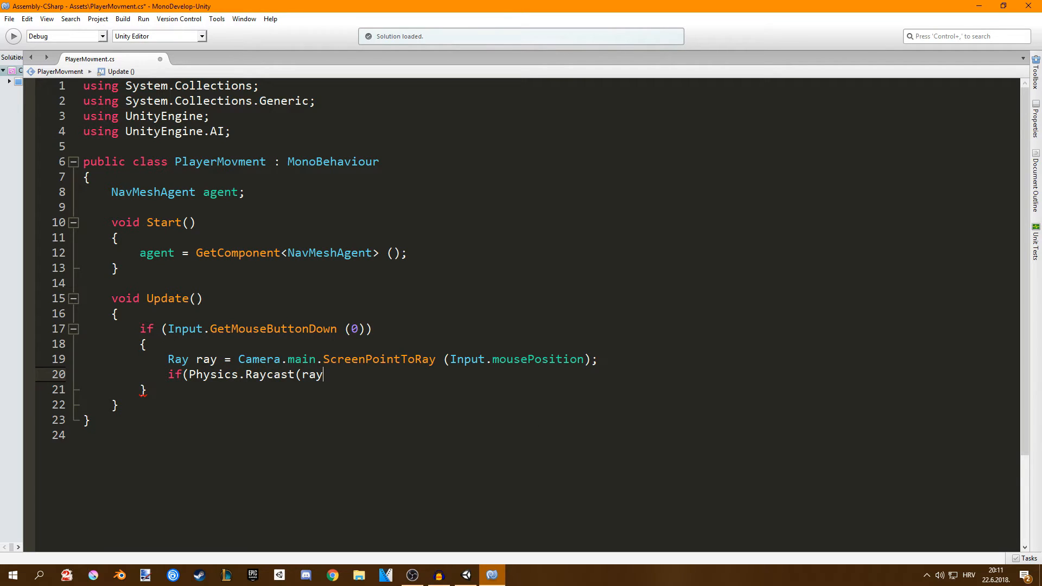
type(", out h")
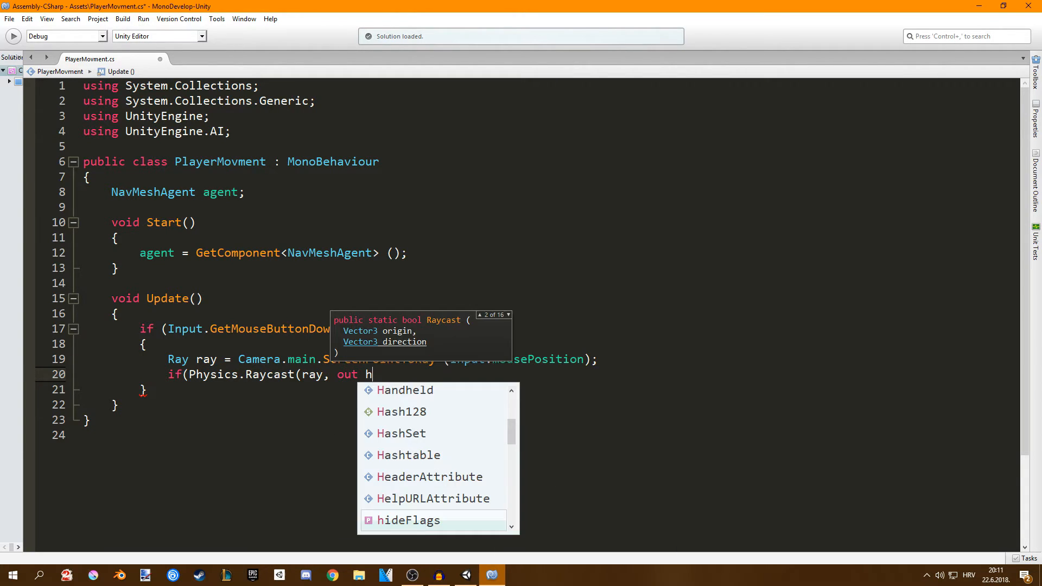
type("it")
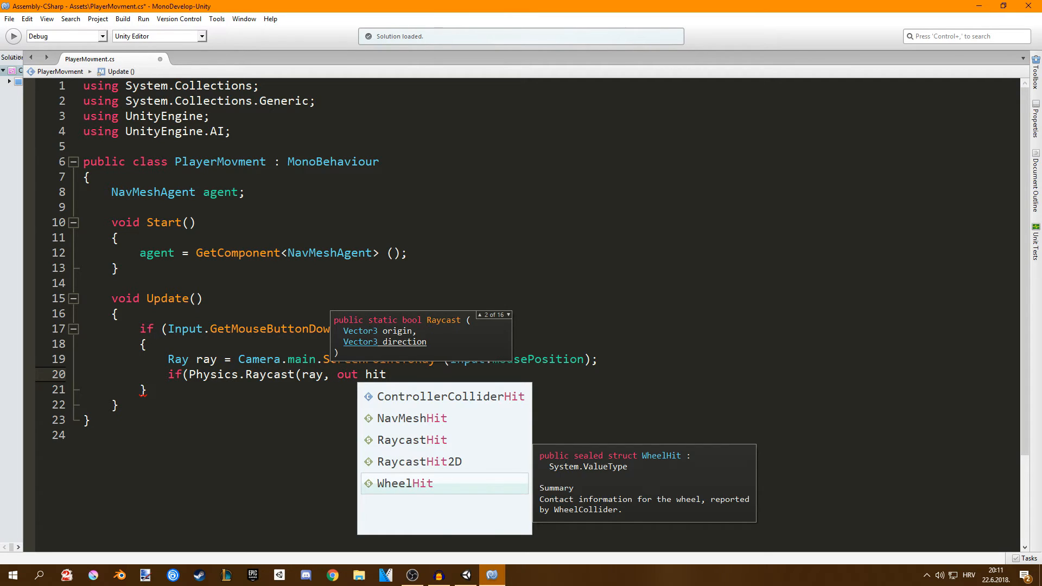
type(",")
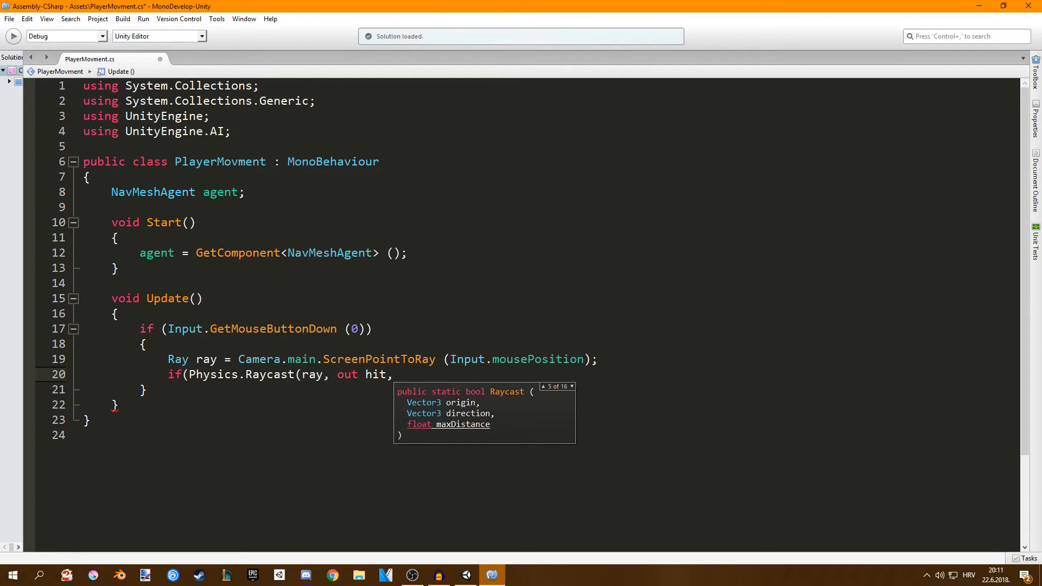
double_click(376, 374)
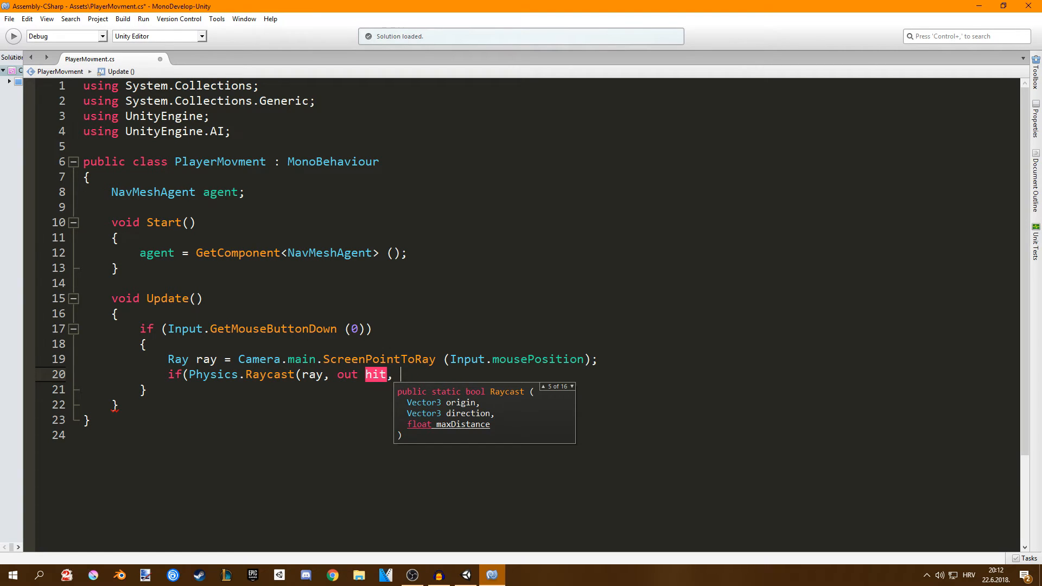
type("mat")
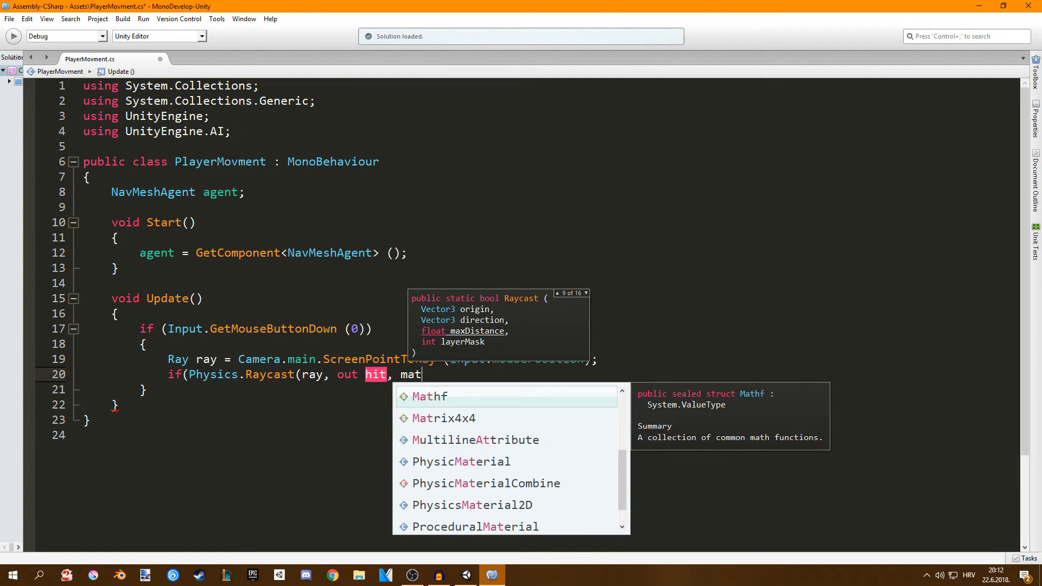
type("hf.Infinity)")
type("{")
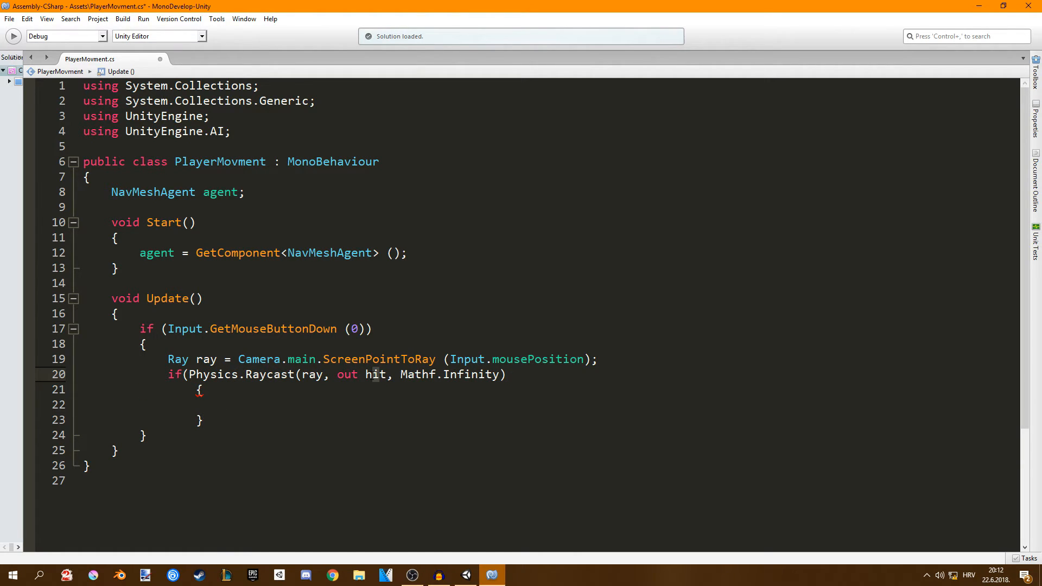
- Declare RaycastHit hit; above the ray line and return to the raycast block
left_click(364, 374)
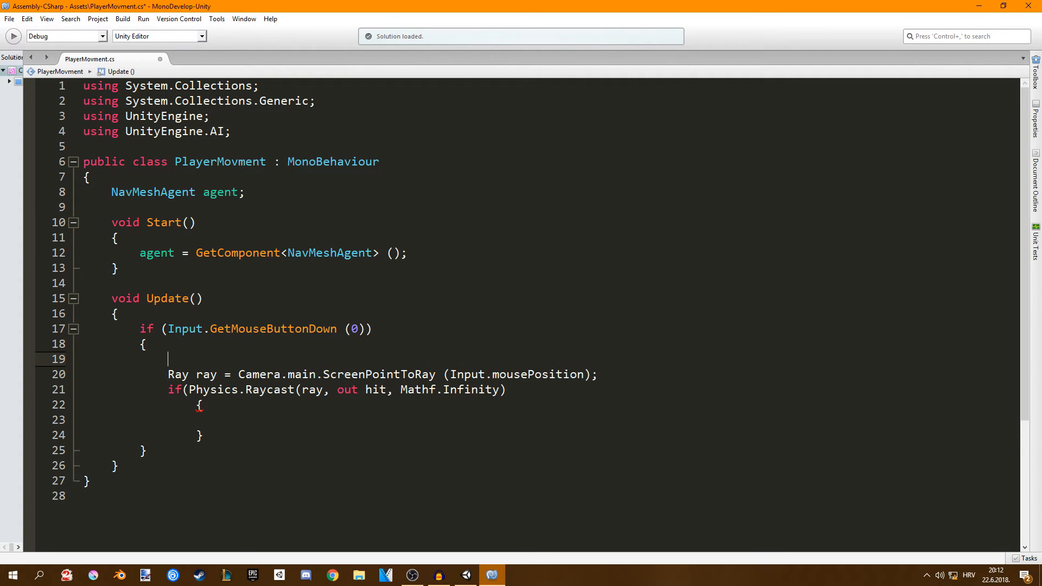
type("Raycas")
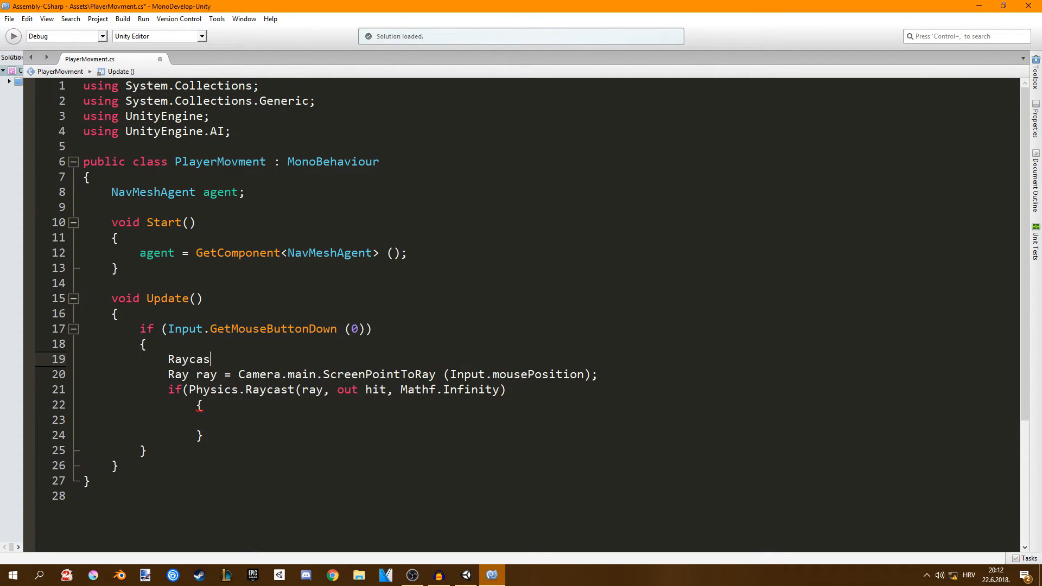
type("tHit hit;")
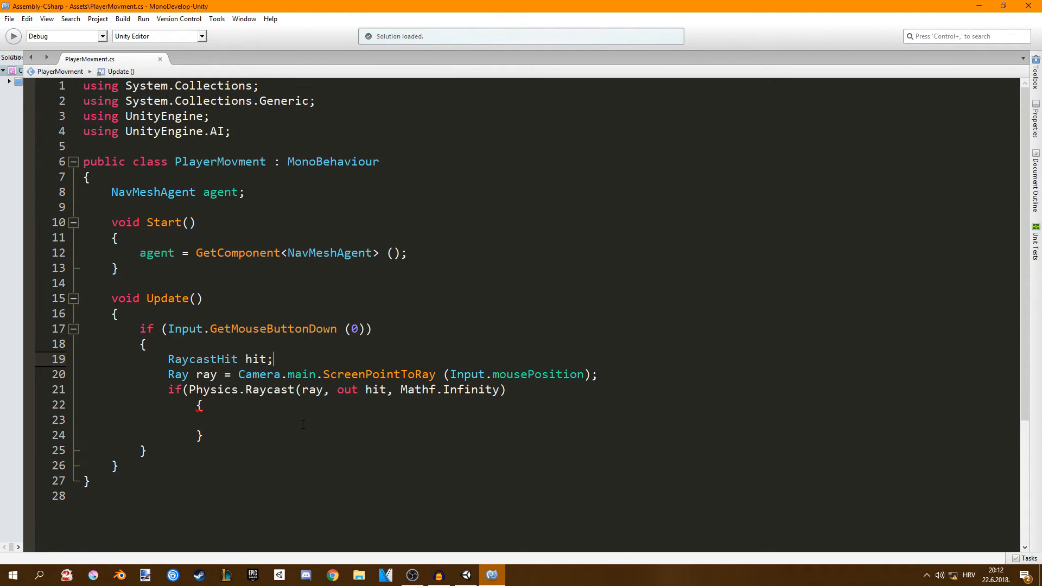
left_click(224, 419)
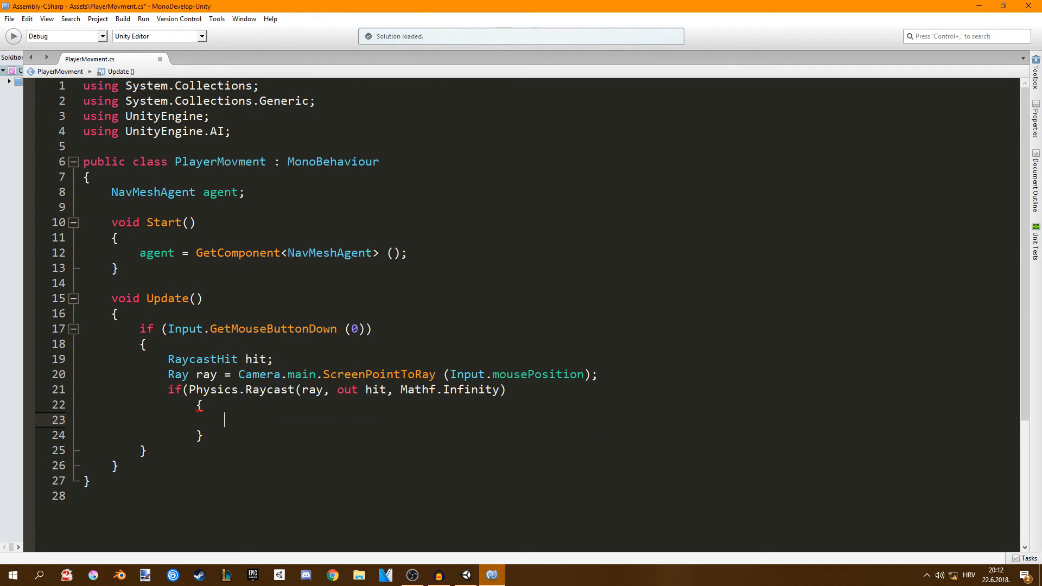
- Add agent.SetDestination(hit.point); inside the raycast block using autocomplete
type("agent.se")
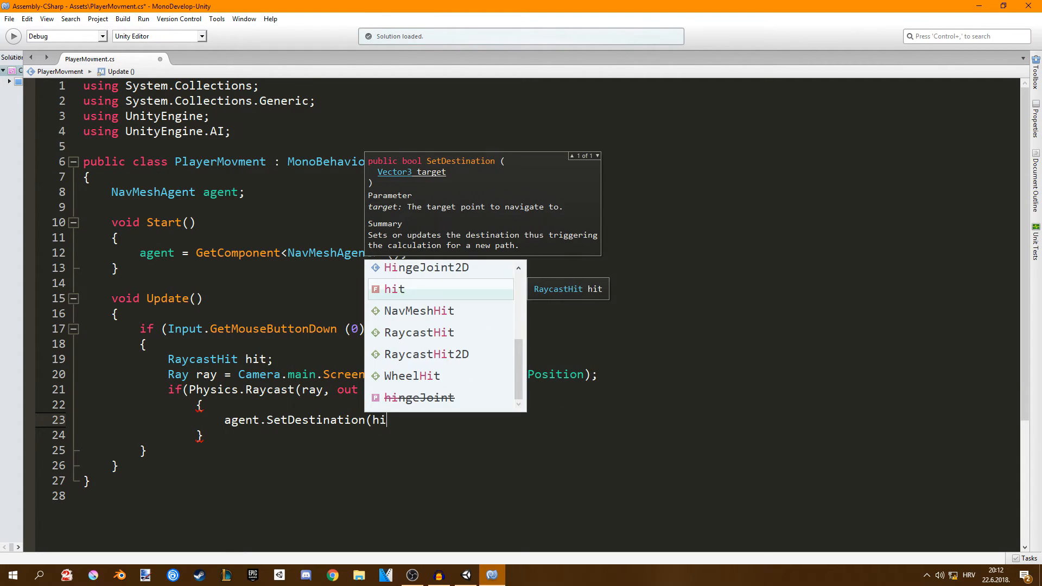
type("t,poin")
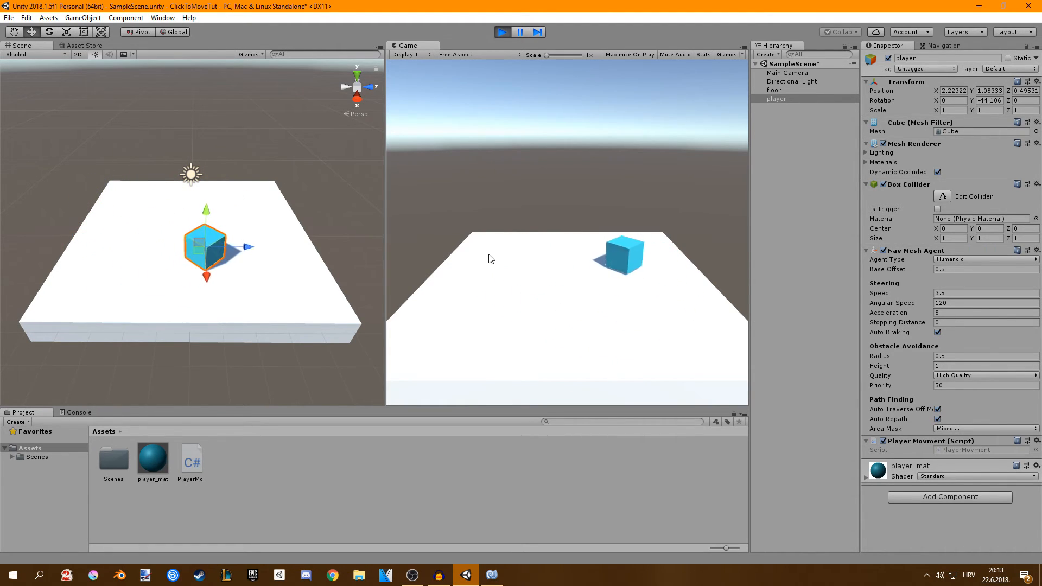
- Click three different floor spots in the Game view, watching the cube travel to each
left_click(490, 259)
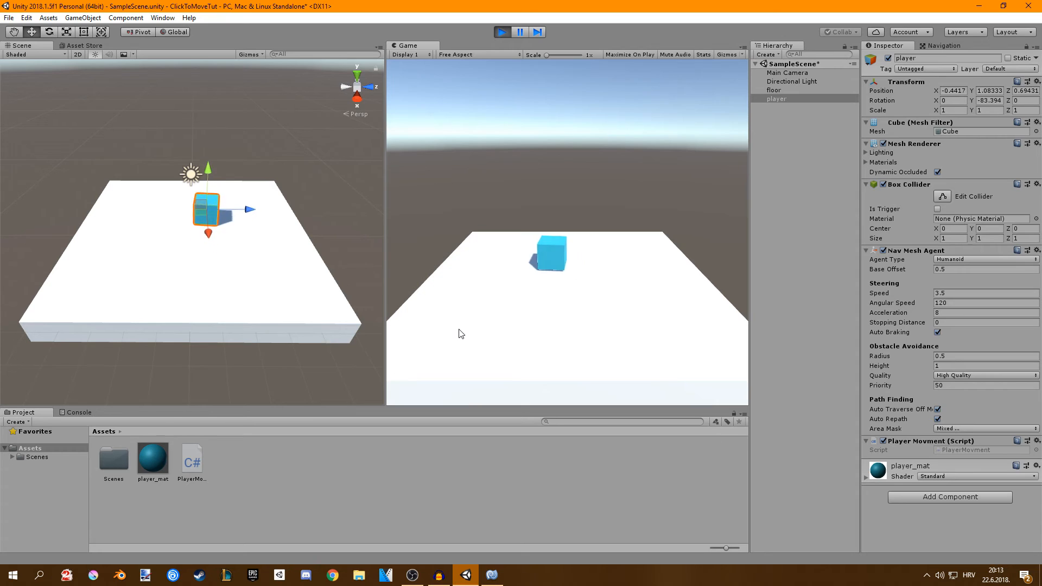
left_click(456, 336)
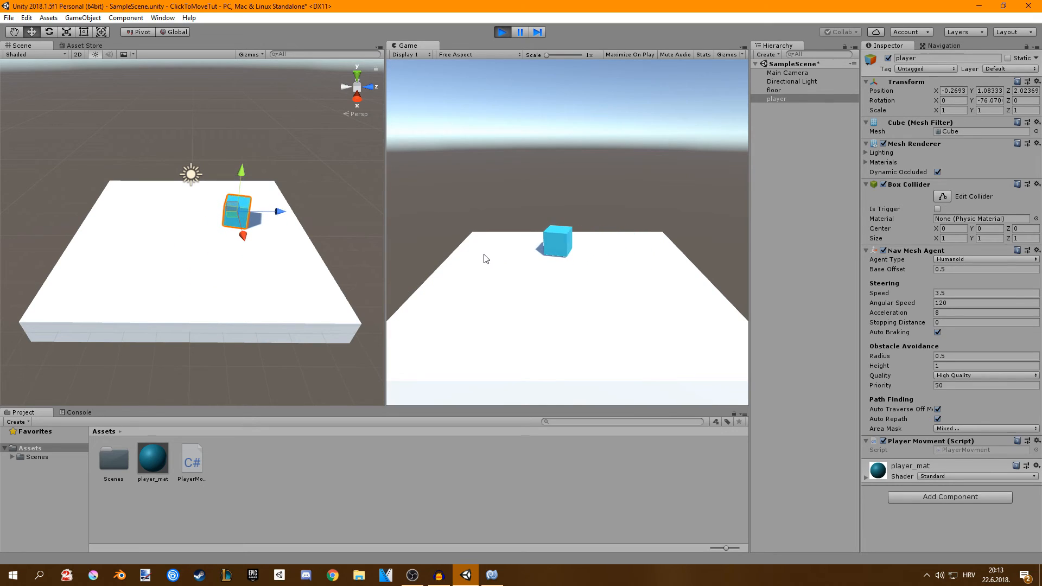
left_click(475, 273)
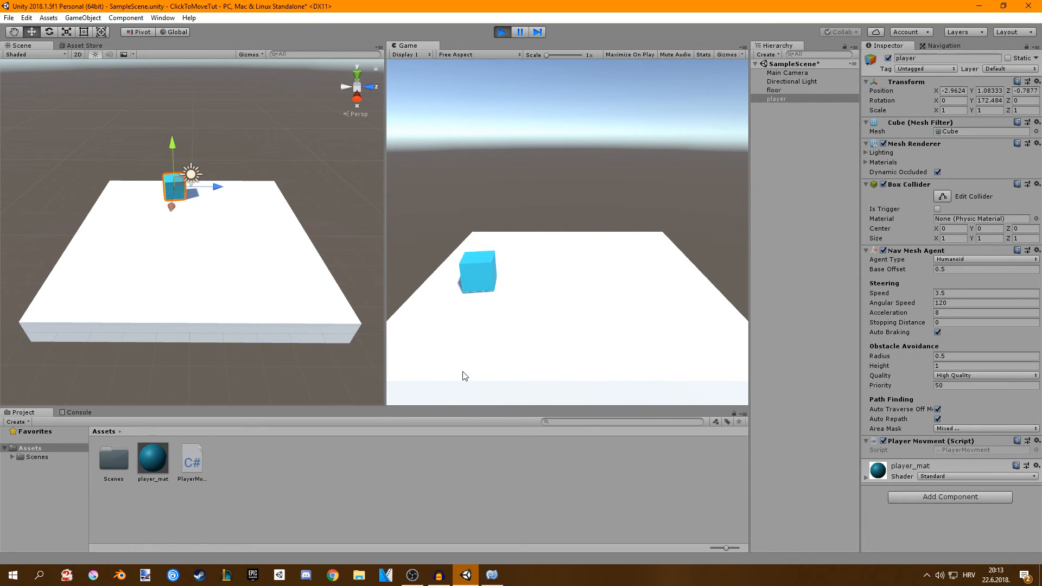